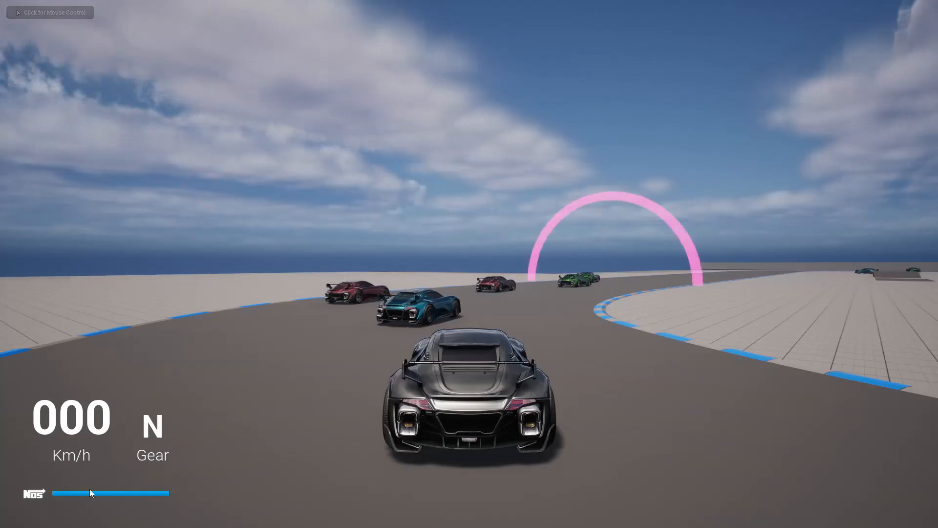
# Step: Preview the race HUD with speed, gear and the blue NOS bar, then release input and exit play
pyautogui.click(51, 11)
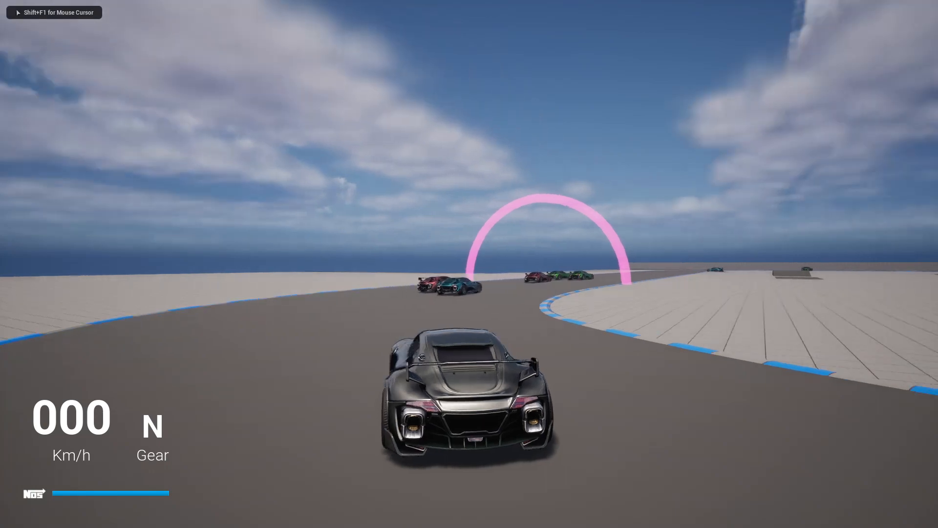
pyautogui.press('W')
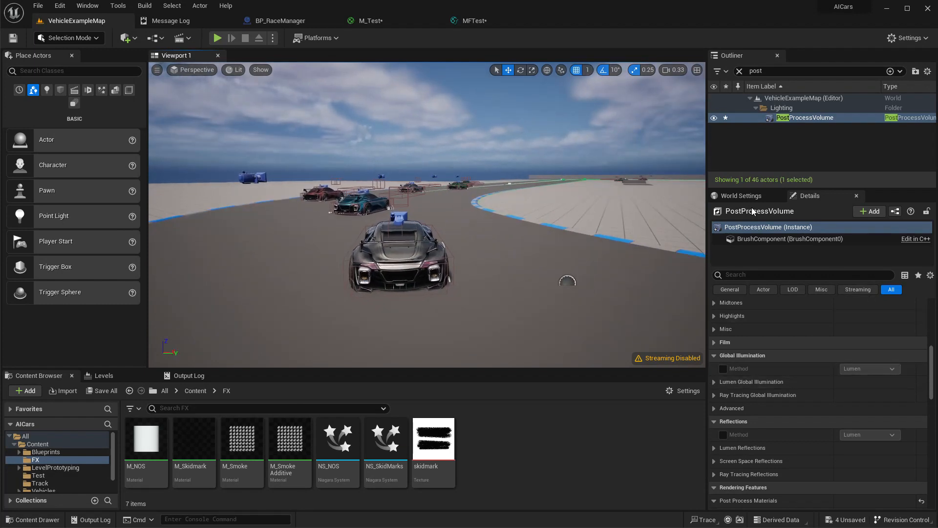
pyautogui.moveTo(742, 195)
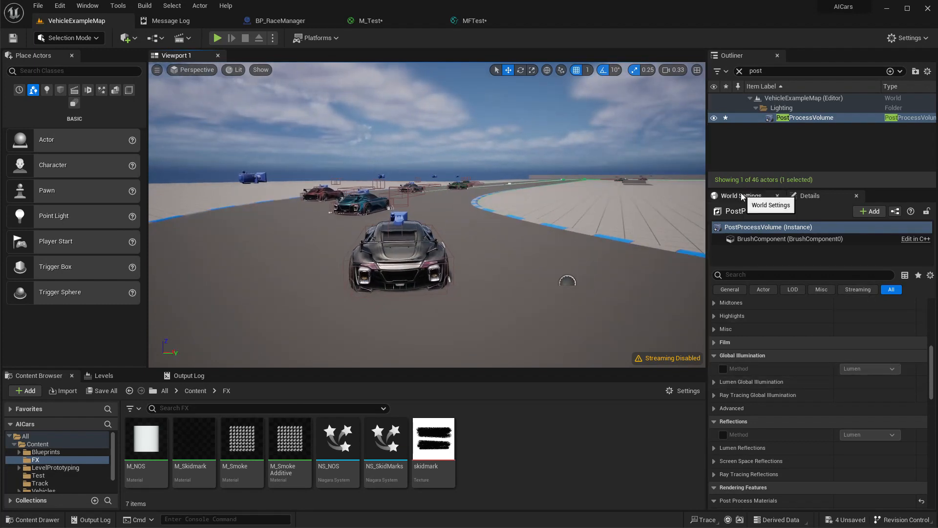
# Step: Show the map's World Settings game mode and open the VehicleUI widget from Blueprints
pyautogui.click(742, 195)
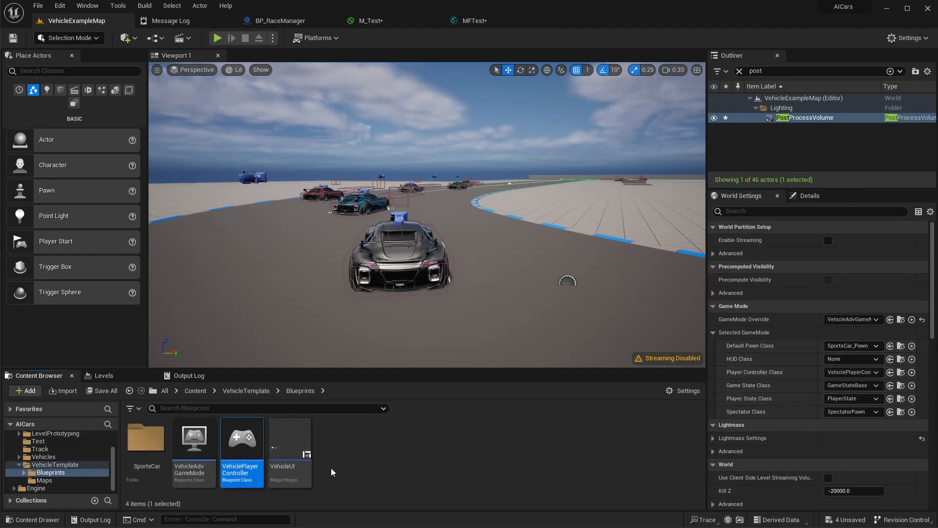
pyautogui.doubleClick(241, 438)
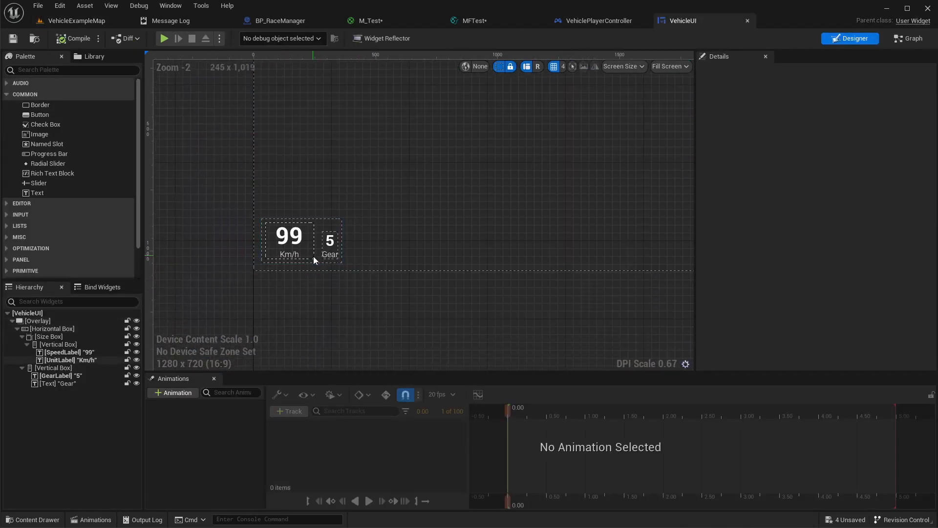
pyautogui.scroll(3)
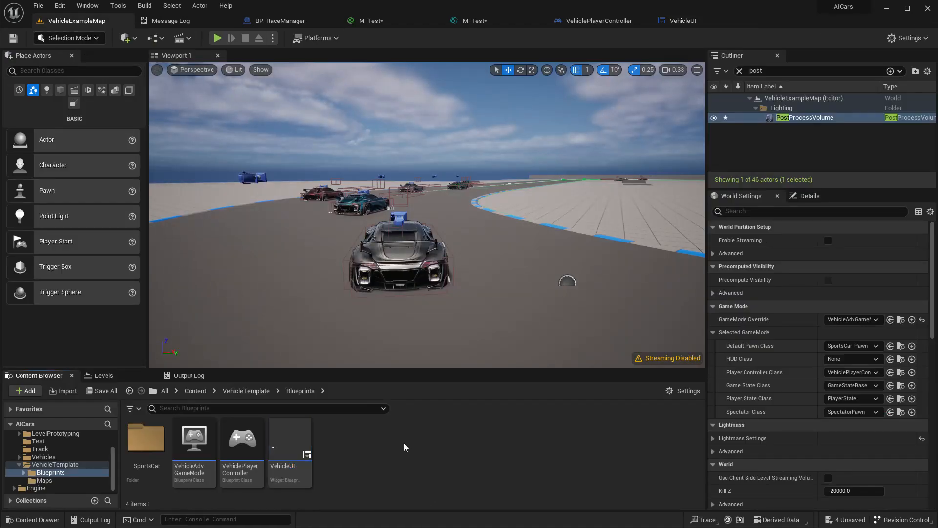
# Step: Create a new folder named 'UI' in Blueprints and open it
pyautogui.click(25, 390)
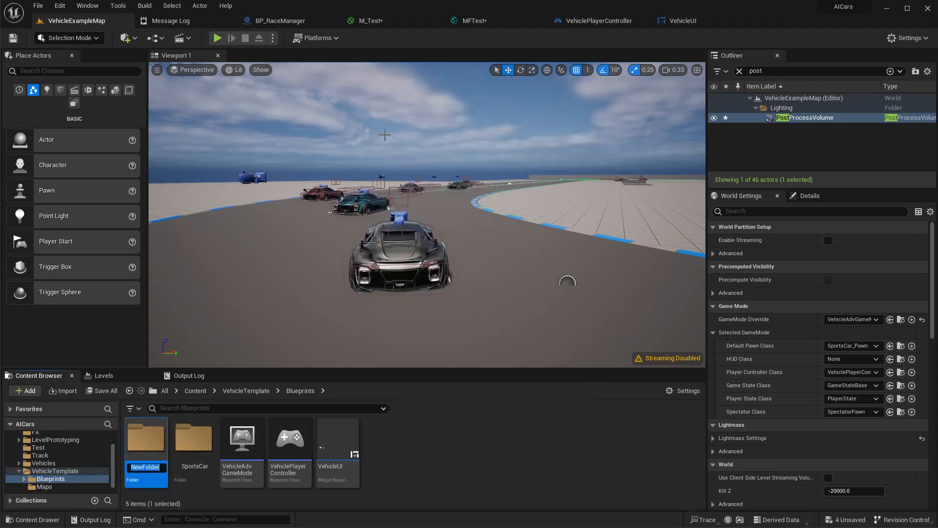
pyautogui.write('UI')
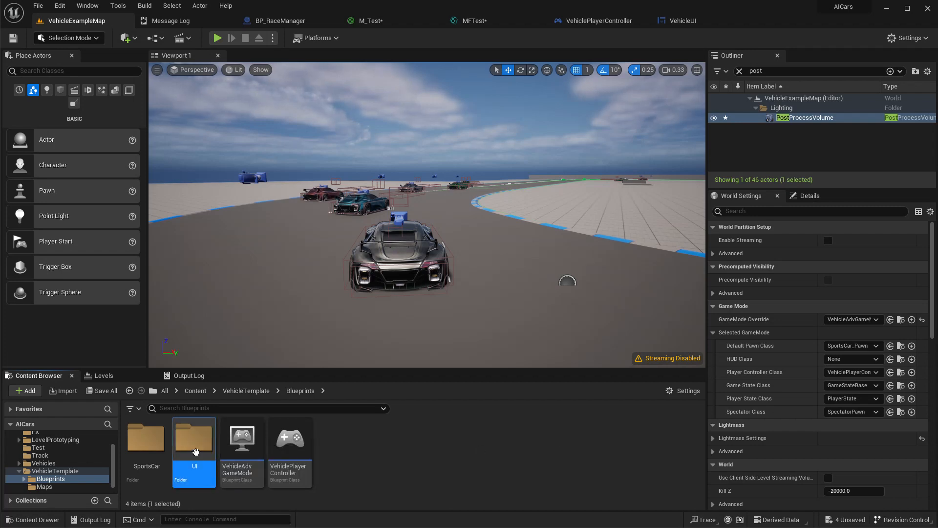
pyautogui.doubleClick(193, 438)
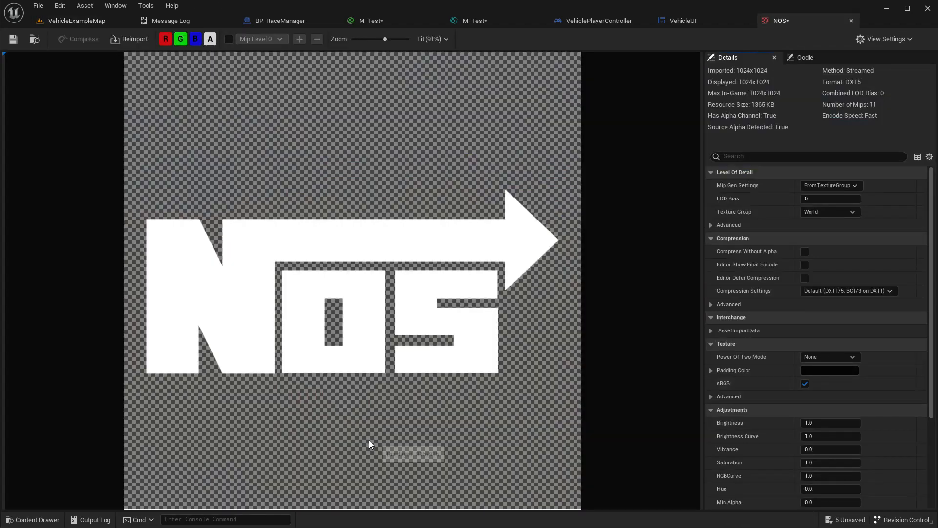
pyautogui.moveTo(851, 21)
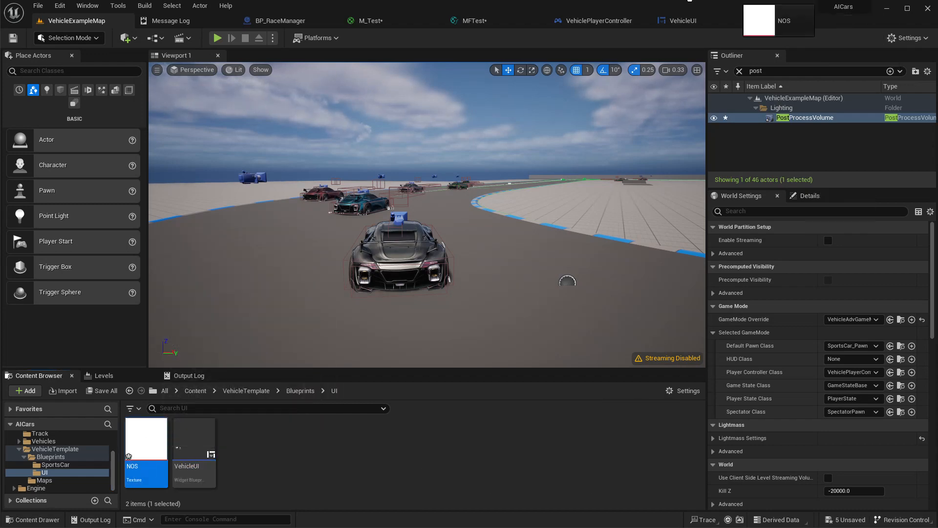
# Step: In VehicleUI, select the new image and wrap the speed-and-gear row in a Vertical Box
pyautogui.click(684, 21)
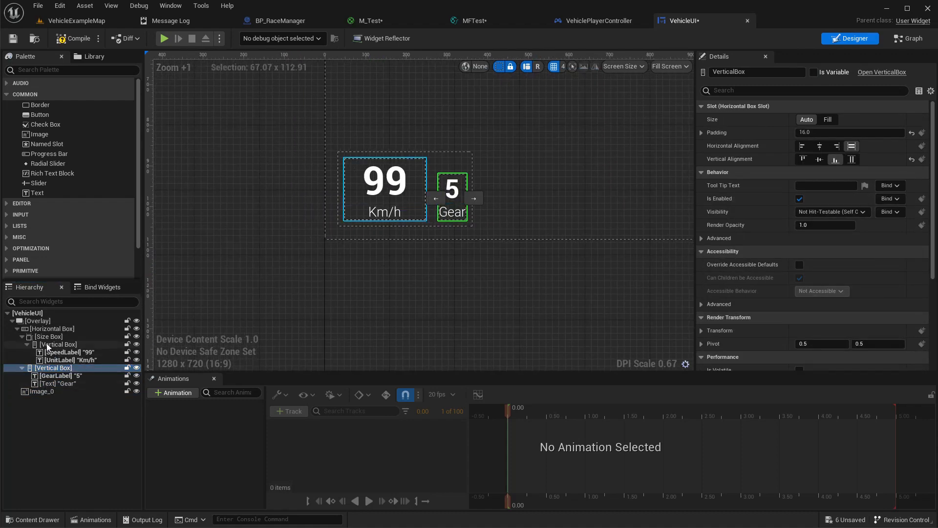
pyautogui.click(51, 328)
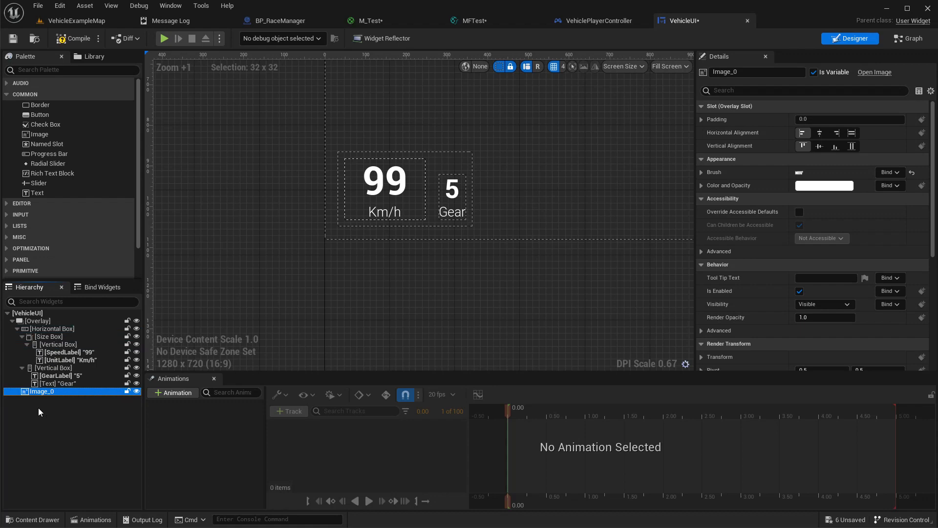
pyautogui.click(52, 328)
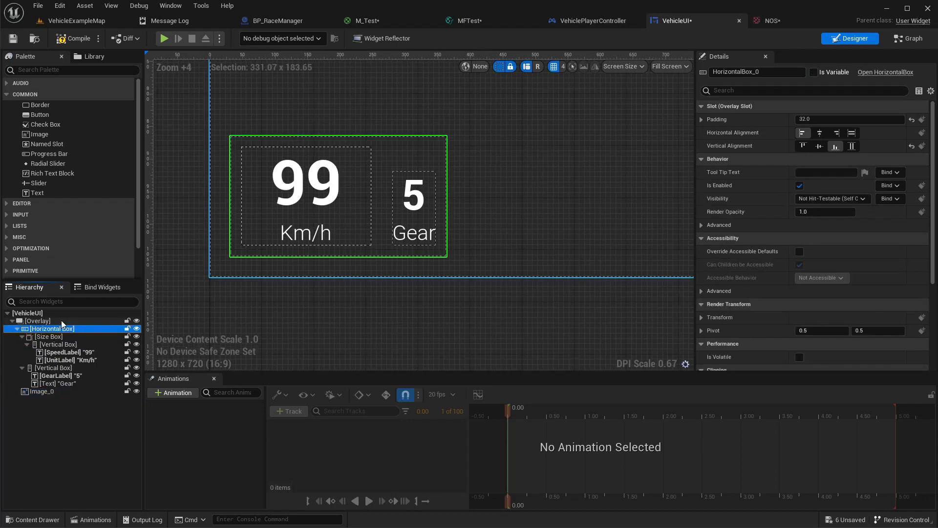
pyautogui.rightClick(52, 328)
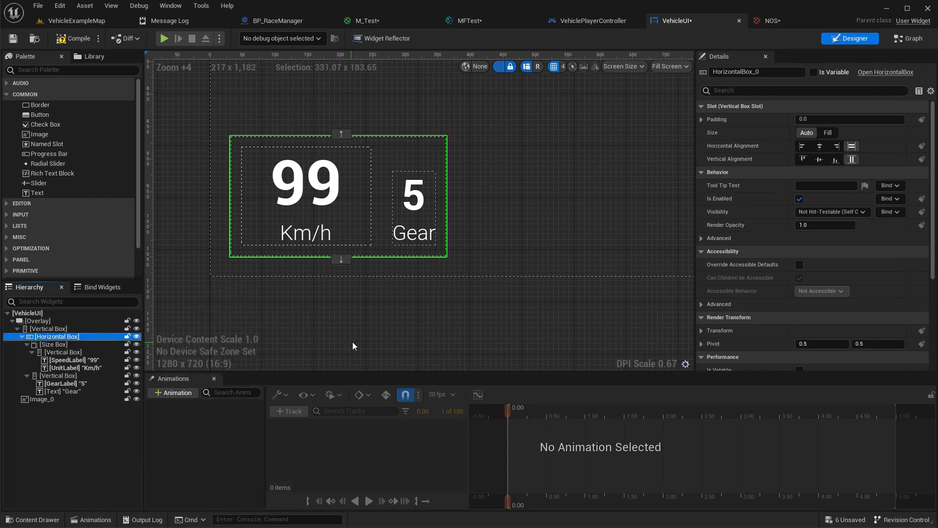
# Step: Move the NOS image into the vertical box and rename it NOSicon
pyautogui.click(43, 399)
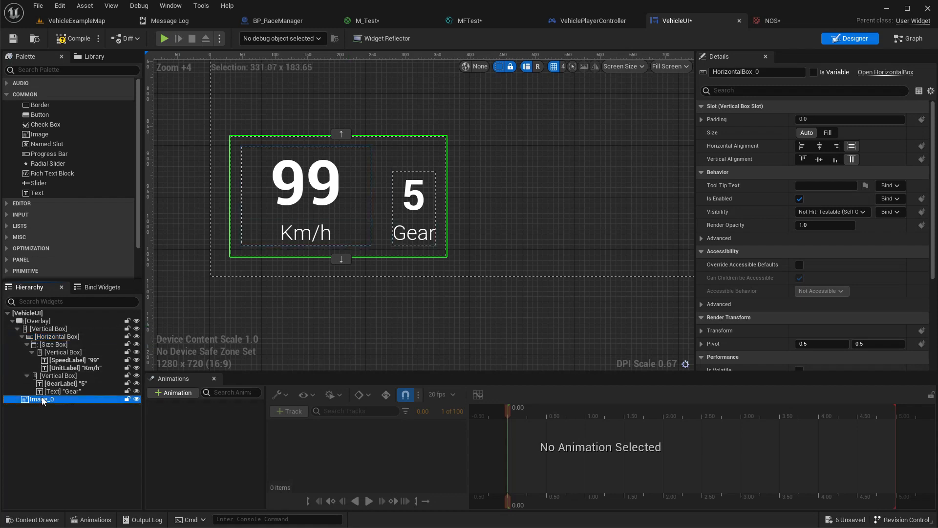
pyautogui.click(47, 400)
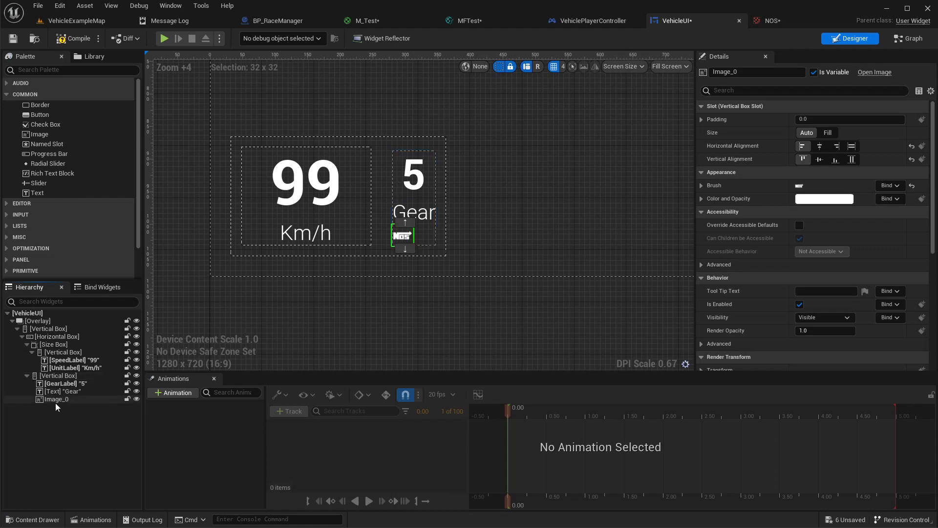
pyautogui.click(56, 399)
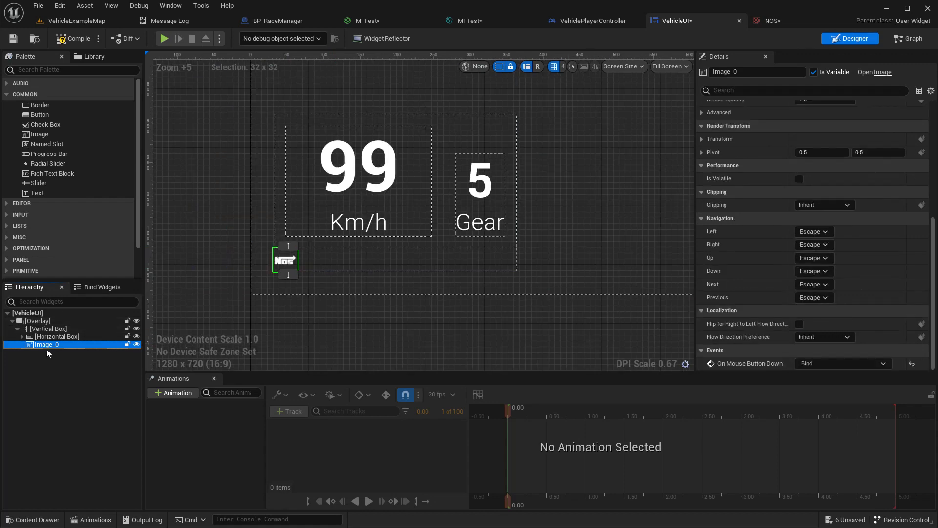
pyautogui.doubleClick(48, 344)
pyautogui.write('NOS ic')
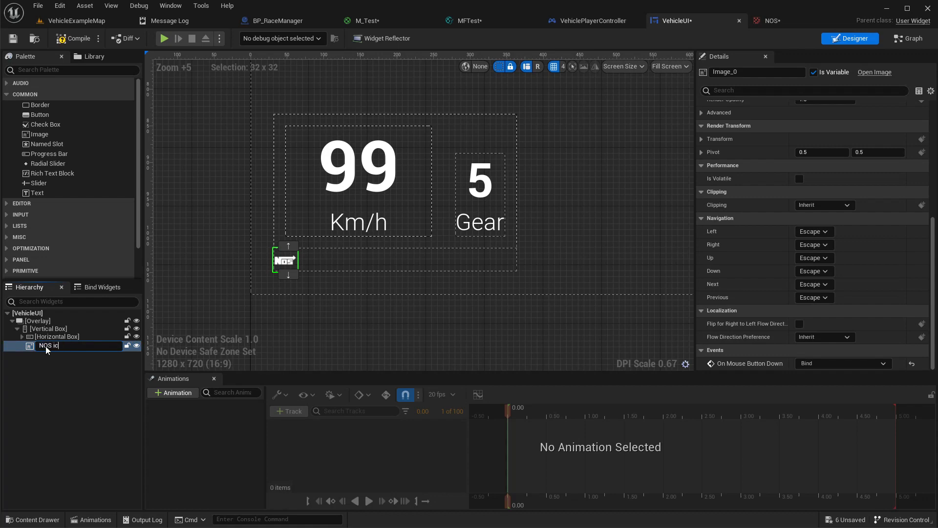
pyautogui.rightClick(48, 346)
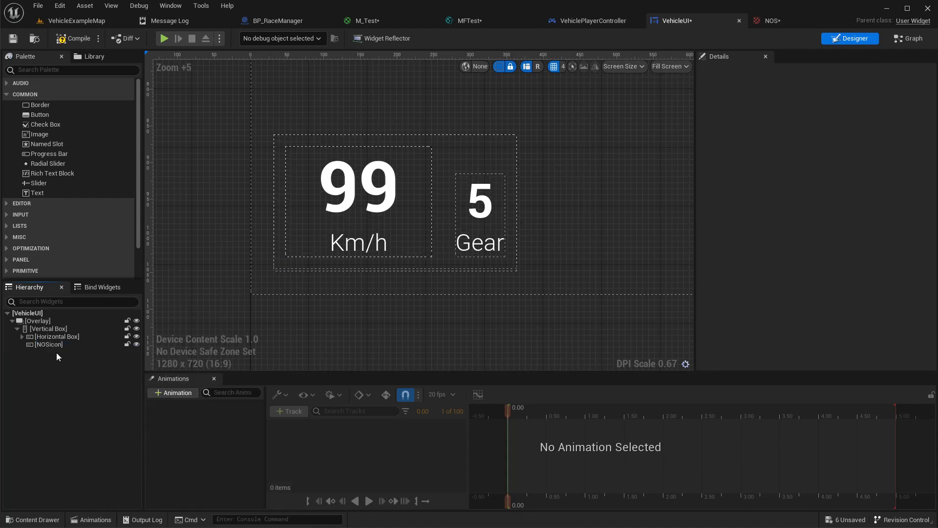
# Step: Wrap NOSicon in a Horizontal Box and add a Progress Bar from the Palette beside it
pyautogui.click(49, 344)
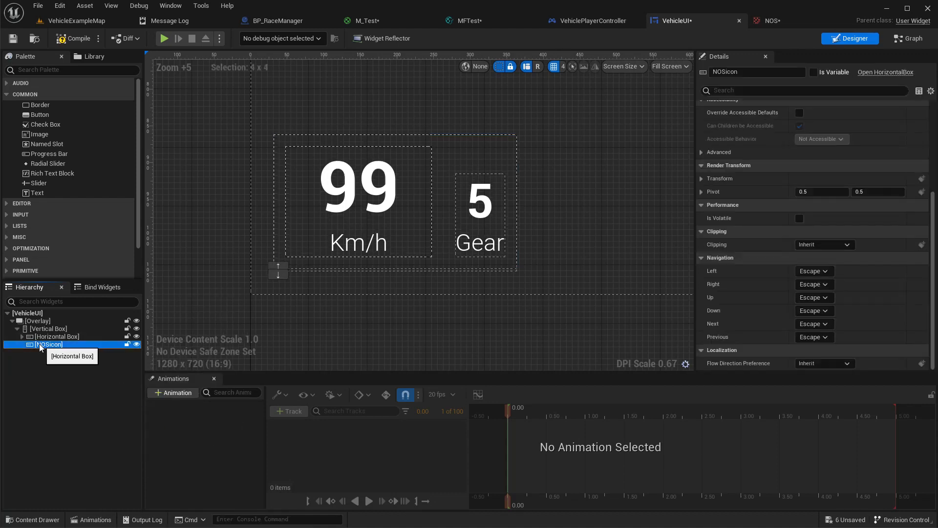
pyautogui.click(22, 336)
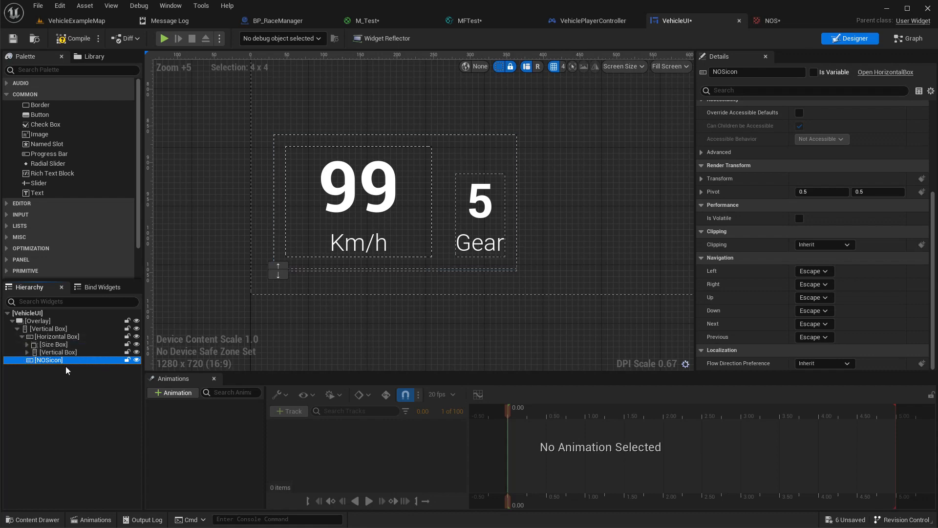
pyautogui.click(59, 352)
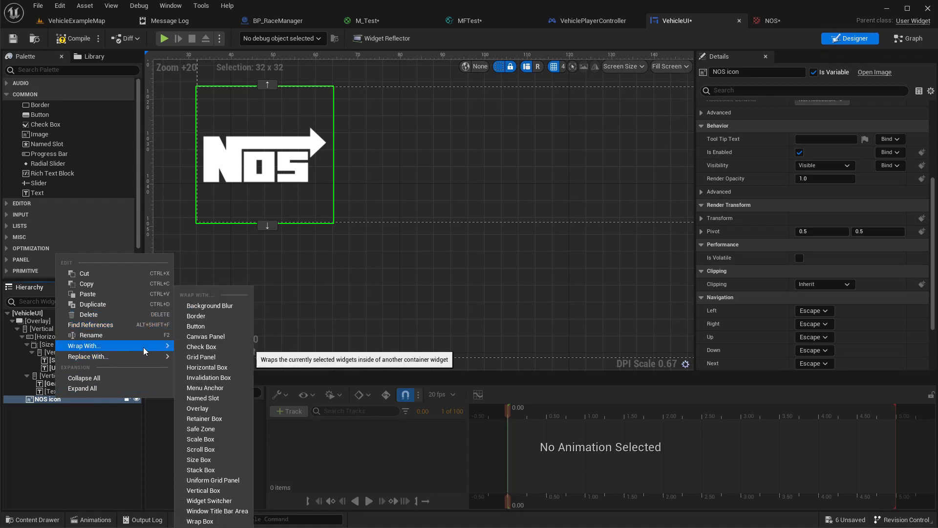
pyautogui.moveTo(207, 367)
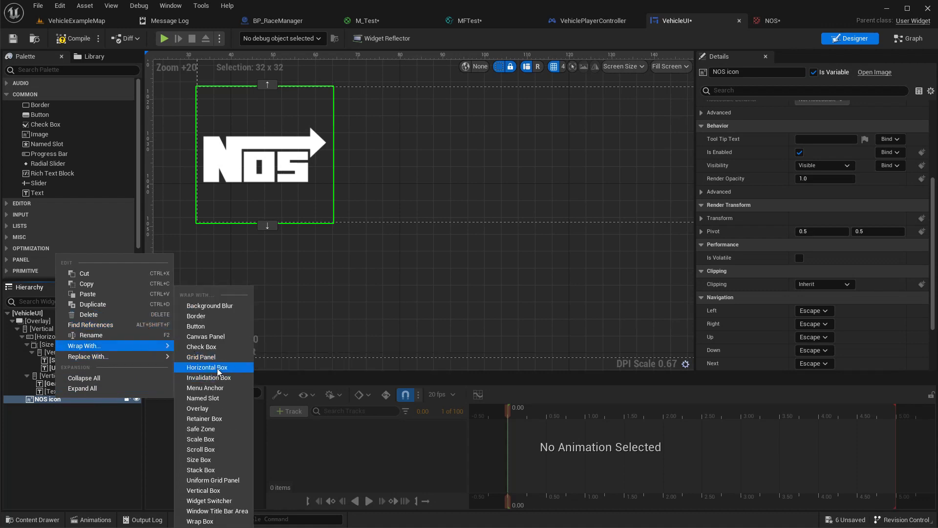
pyautogui.click(208, 367)
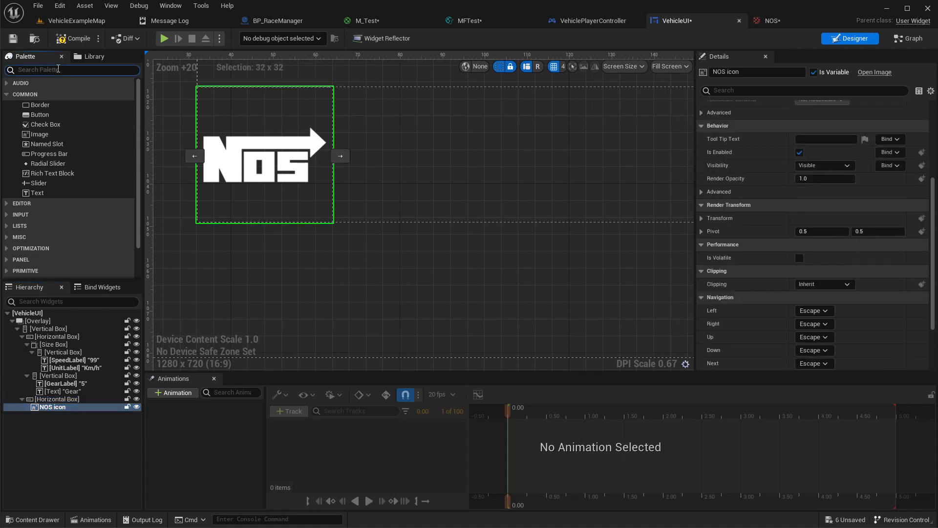
pyautogui.write('p')
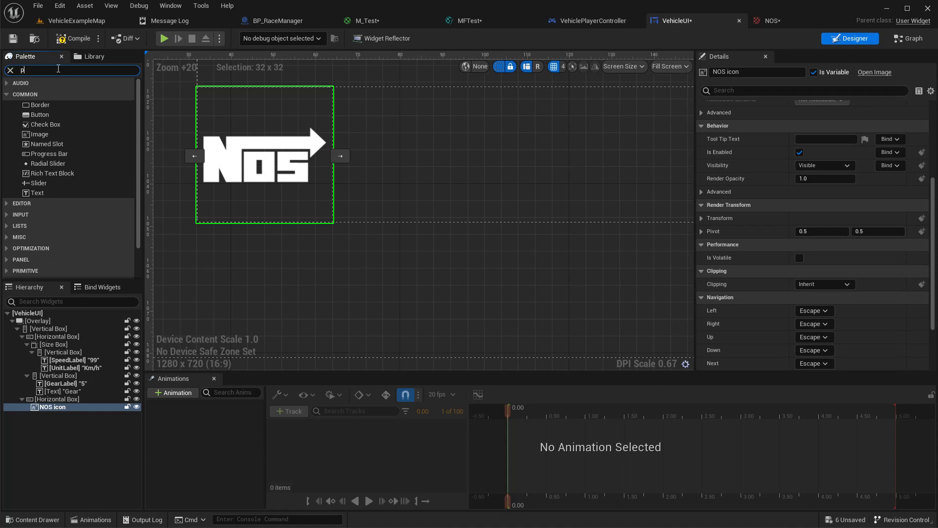
pyautogui.write('progr')
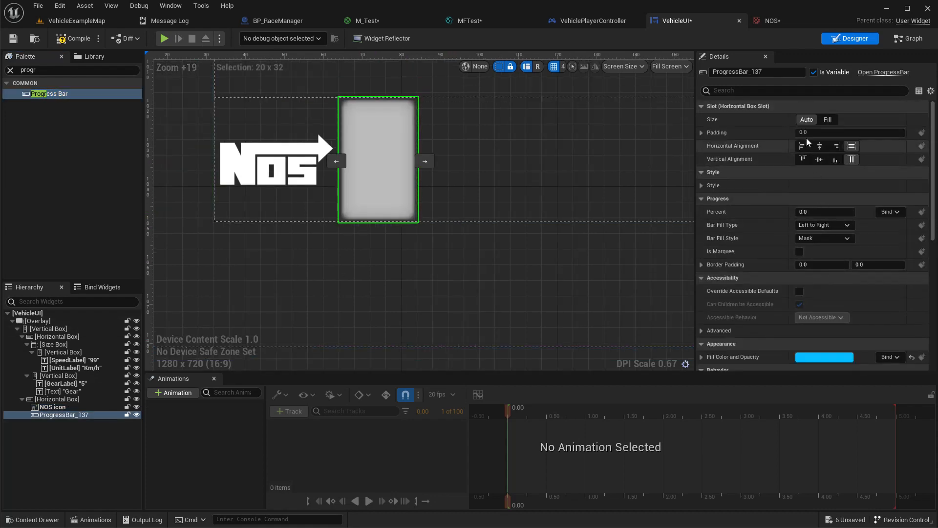
# Step: Set the progress bar's size to Fill, and give its Horizontal Box Fill alignment and Fill size
pyautogui.click(828, 119)
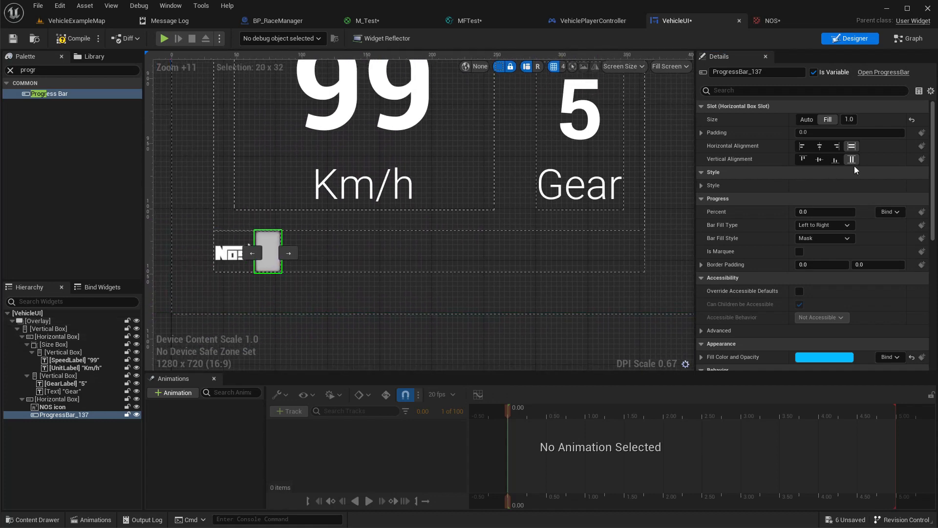
pyautogui.click(58, 399)
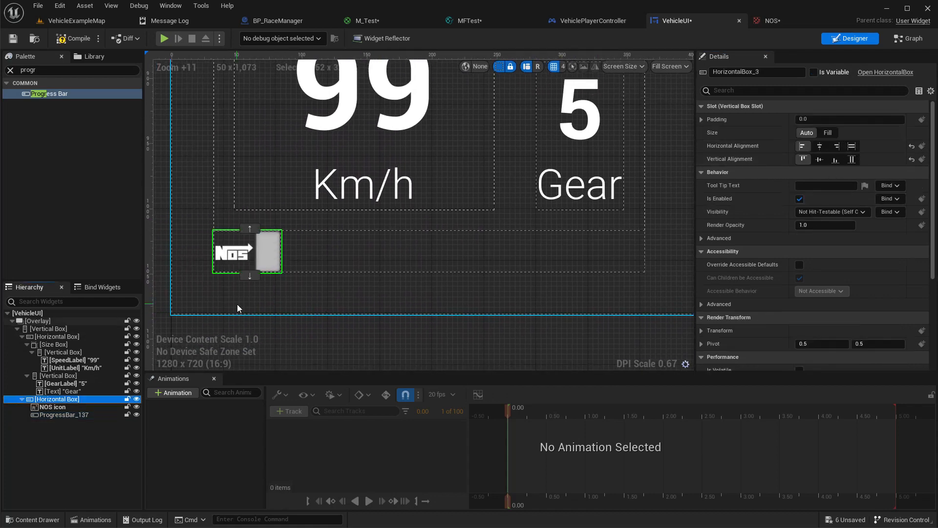
pyautogui.click(819, 146)
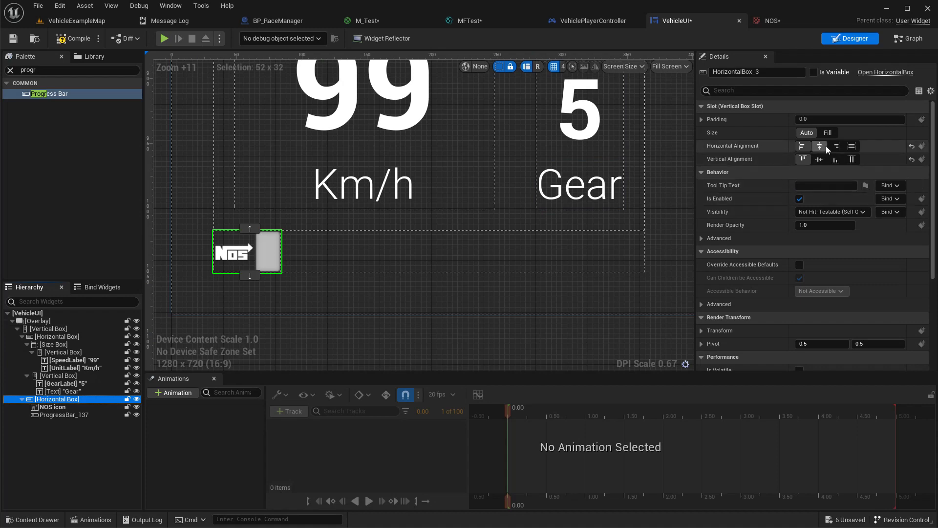
pyautogui.click(827, 132)
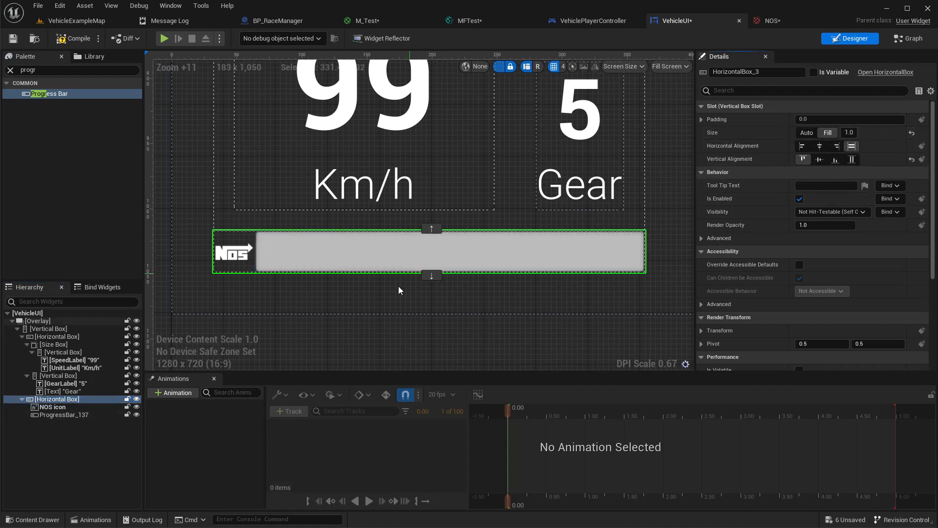
pyautogui.scroll(-3)
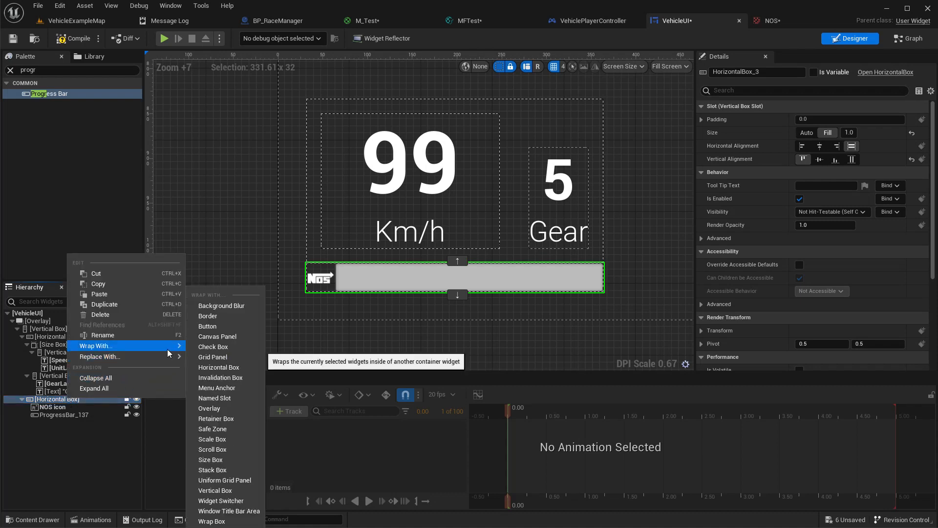
# Step: Select the NOS row's Horizontal Box and ProgressBar_137, then switch to the VehicleExampleMap tab
pyautogui.click(211, 460)
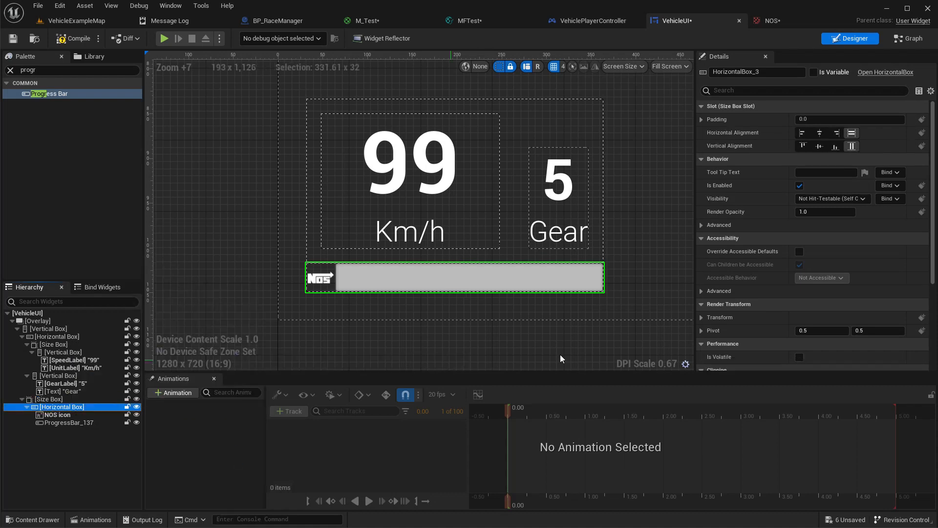
pyautogui.click(49, 399)
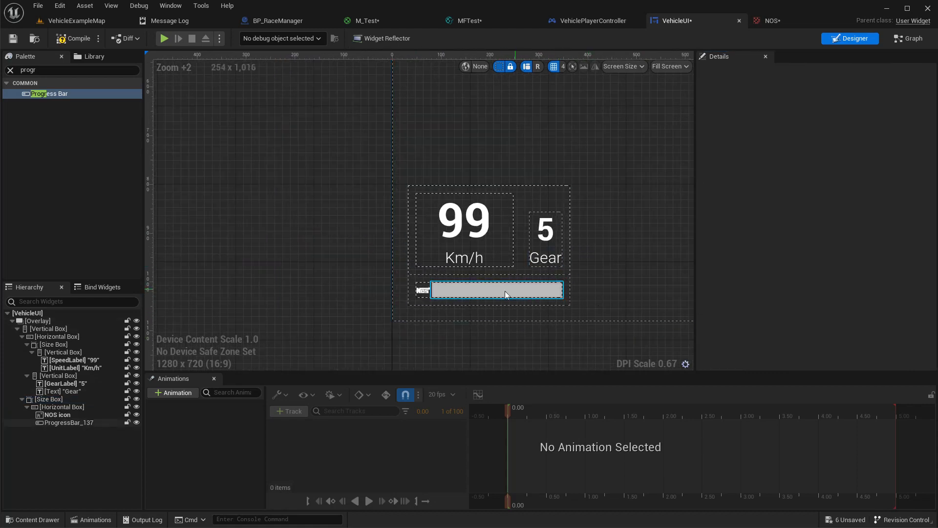
pyautogui.click(68, 422)
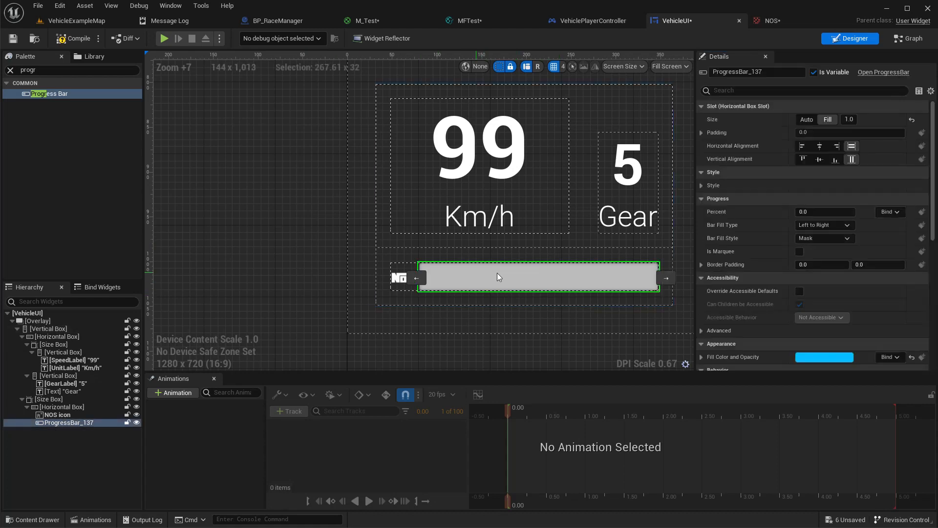
pyautogui.click(819, 159)
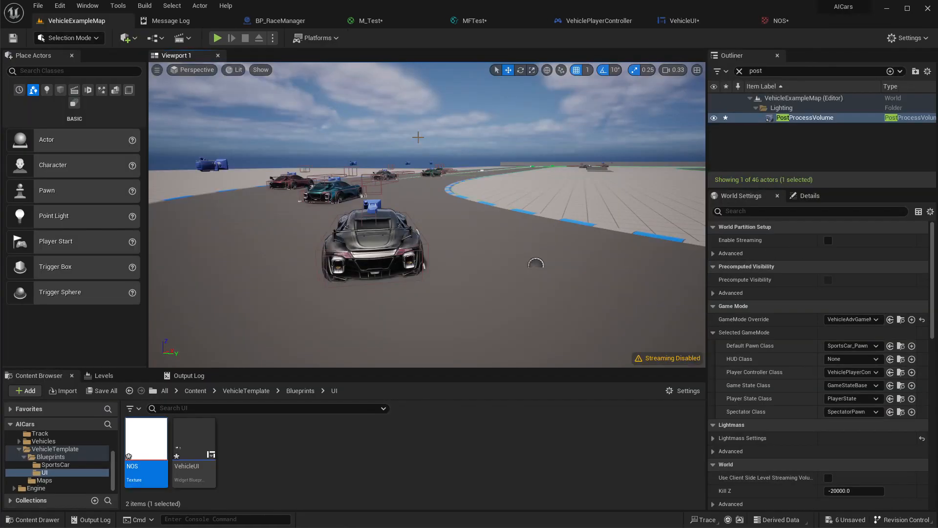
# Step: Return to VehicleUI and wrap the NOS icon in a Size Box
pyautogui.click(217, 38)
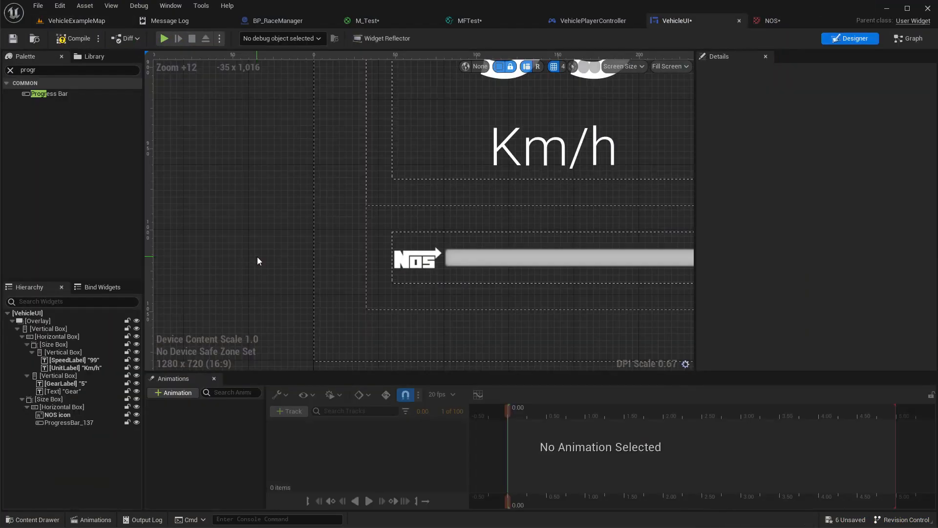
pyautogui.rightClick(56, 414)
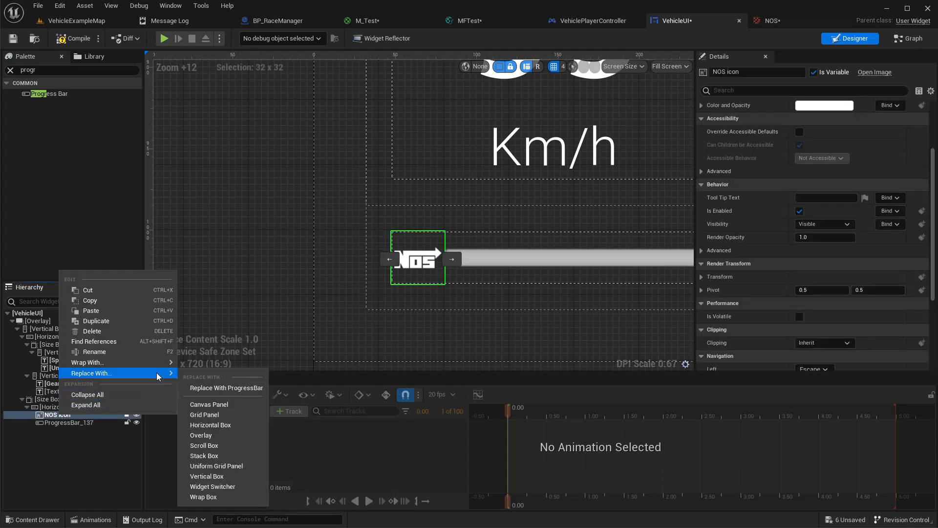
pyautogui.moveTo(87, 362)
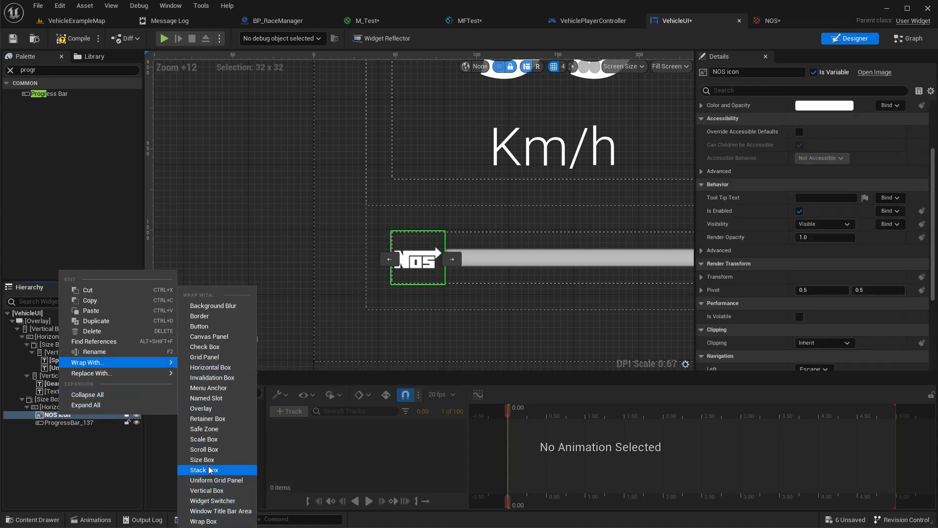
pyautogui.click(202, 459)
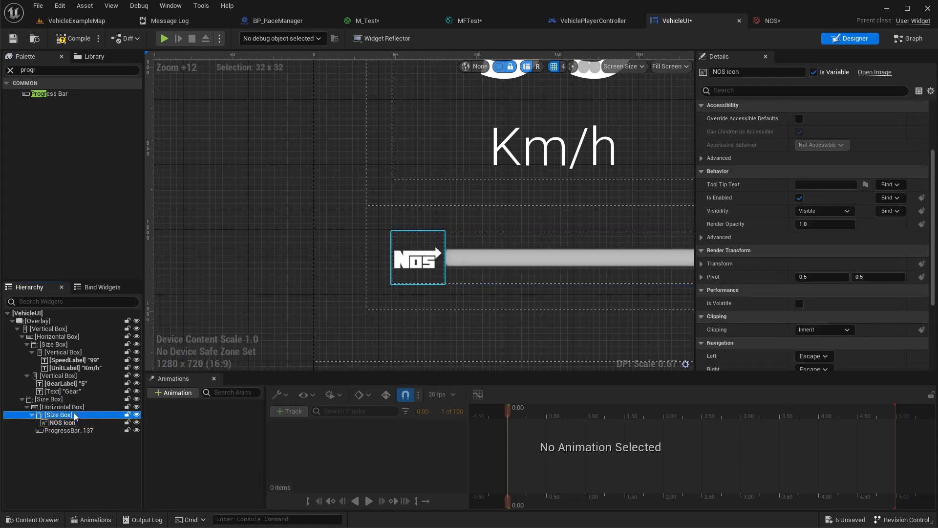
pyautogui.click(59, 414)
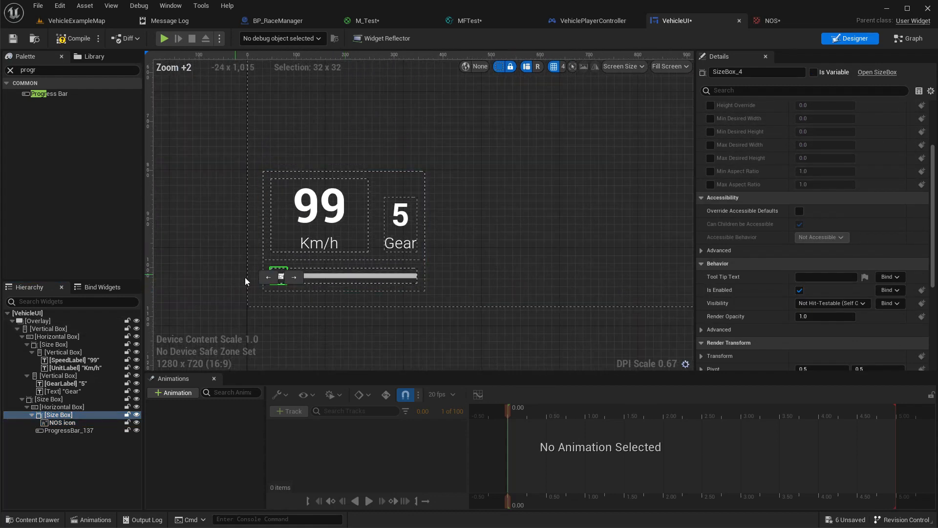
# Step: Enable Min Desired Width and Height on the size box and set both to 50
pyautogui.click(359, 276)
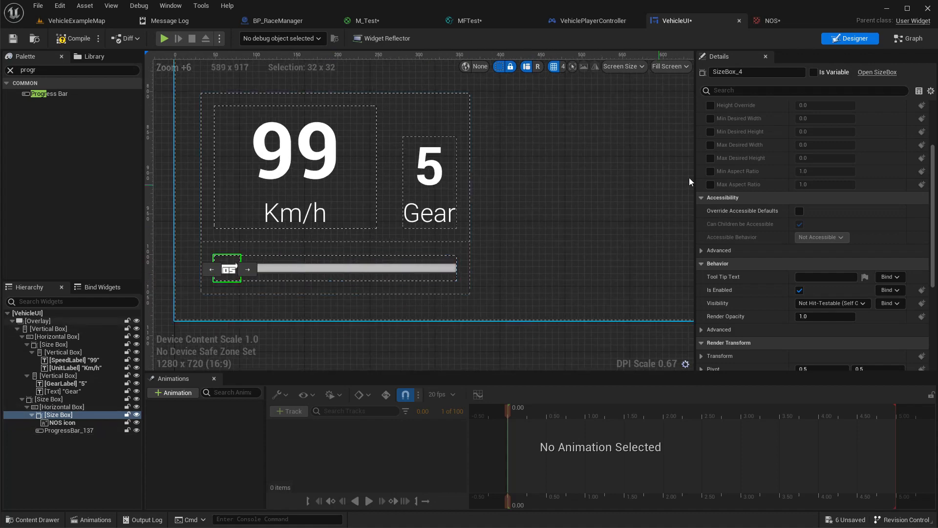
pyautogui.click(710, 118)
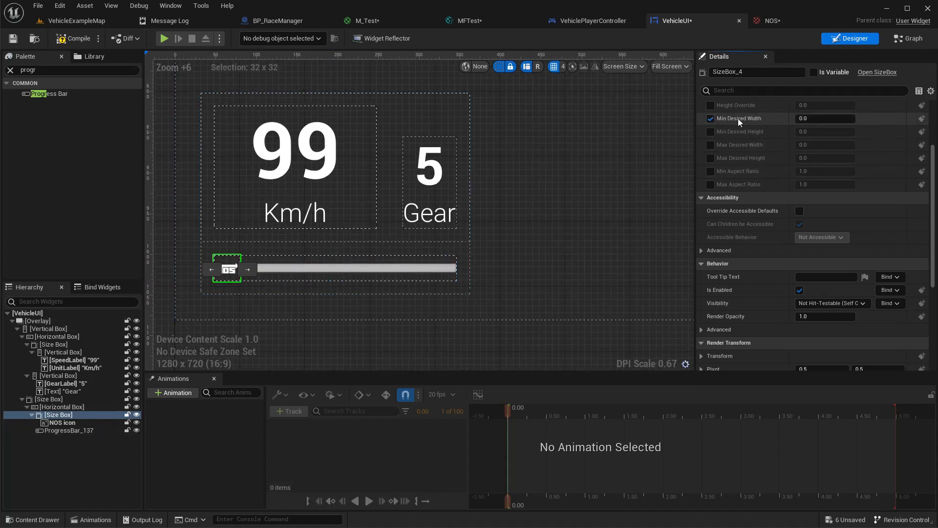
pyautogui.click(824, 118)
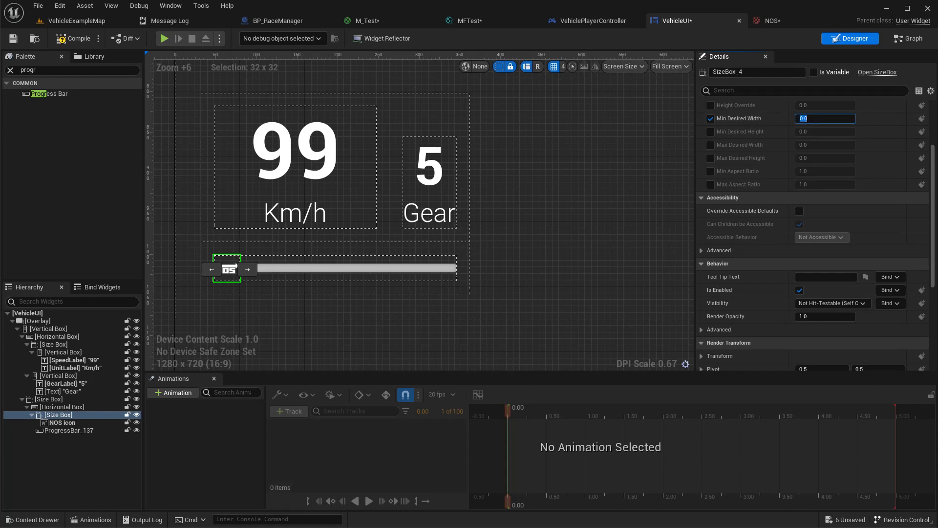
pyautogui.write('100.0')
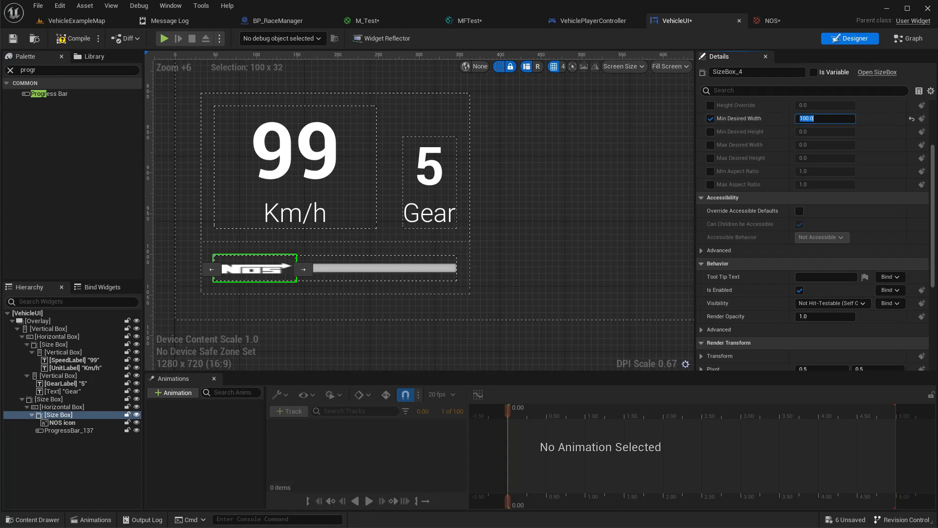
pyautogui.write('50.0')
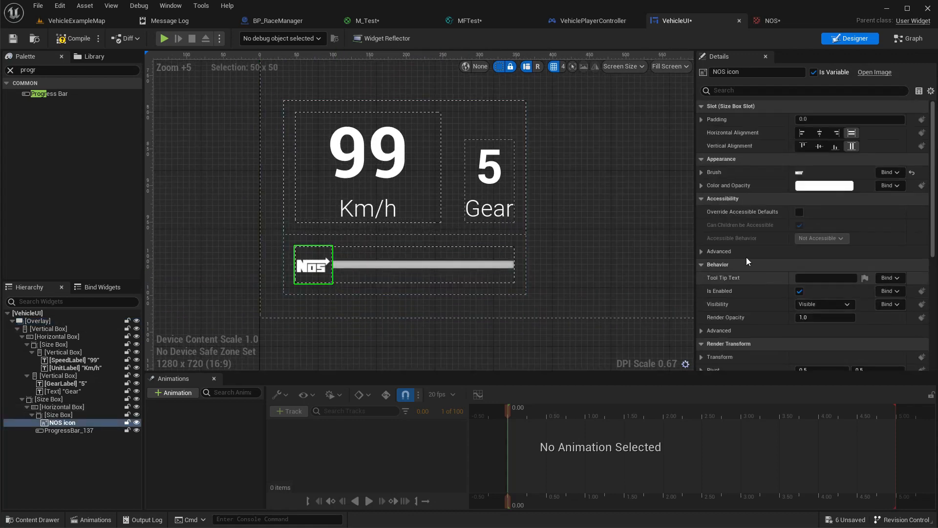
pyautogui.click(58, 415)
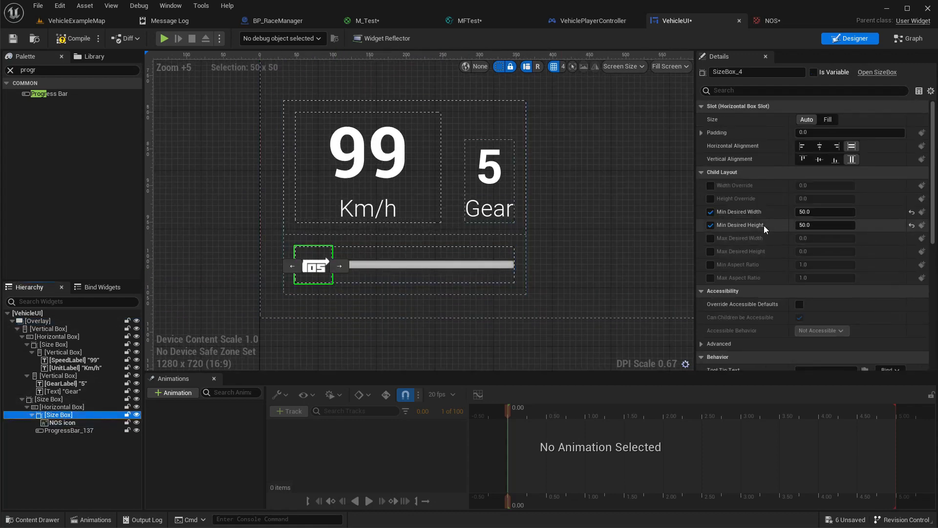
pyautogui.click(825, 211)
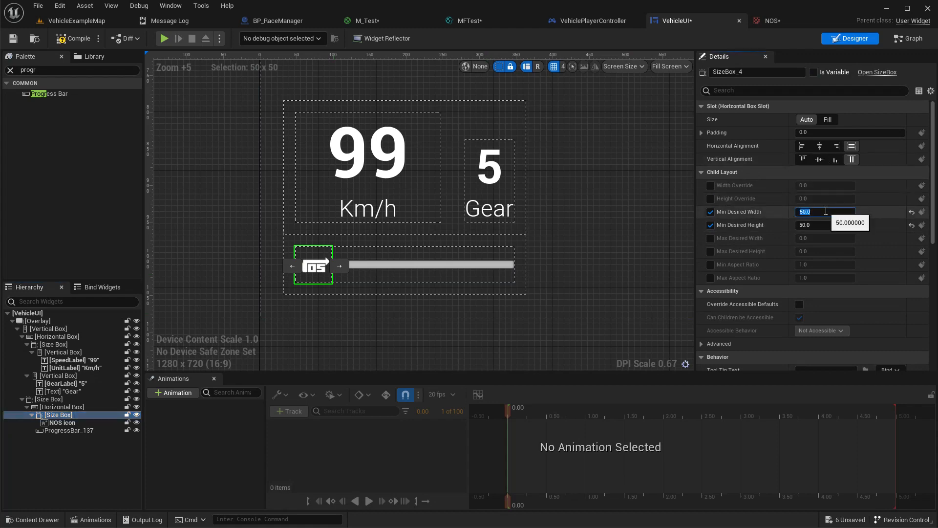
pyautogui.click(60, 406)
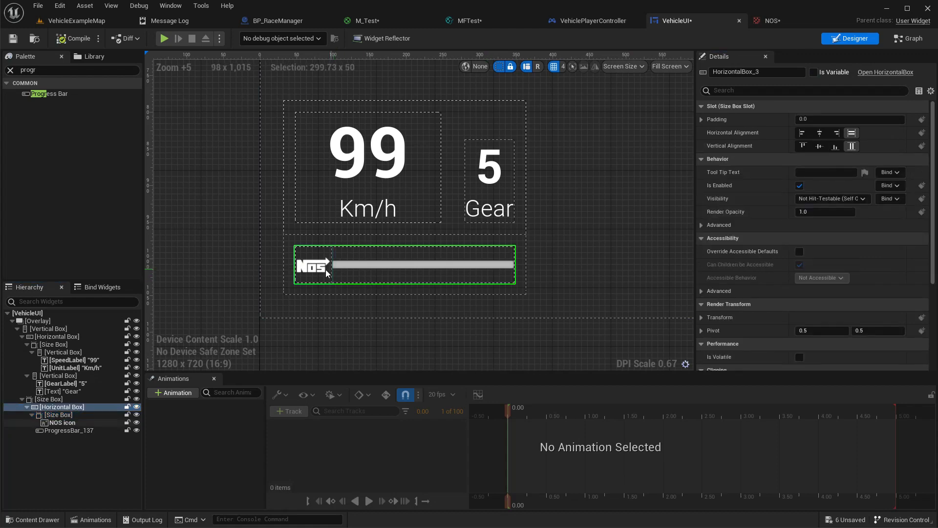
# Step: Give ProgressBar_137 a left slot padding of 10
pyautogui.click(61, 422)
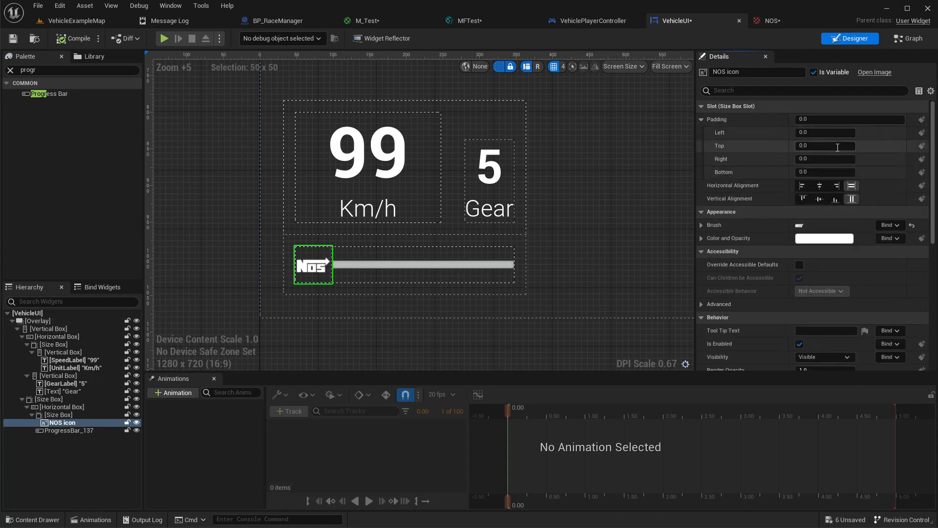
pyautogui.write('10')
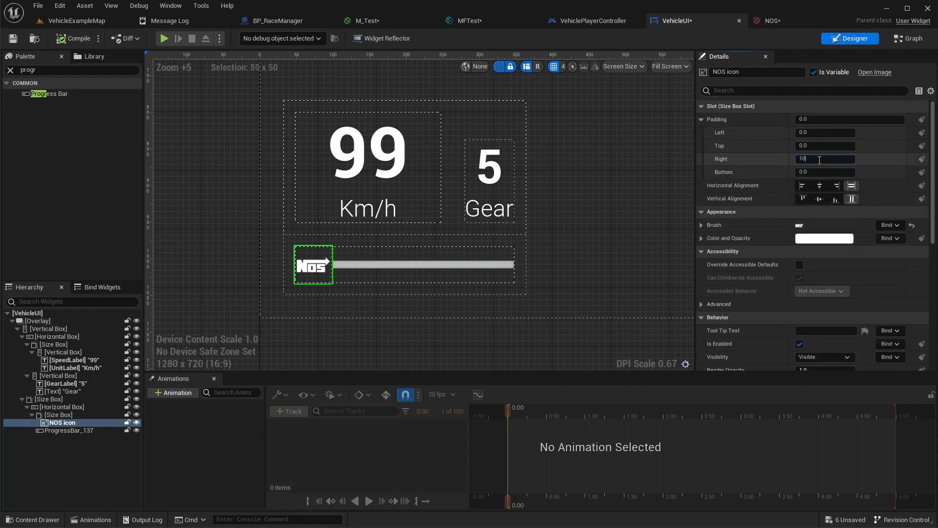
pyautogui.write('0')
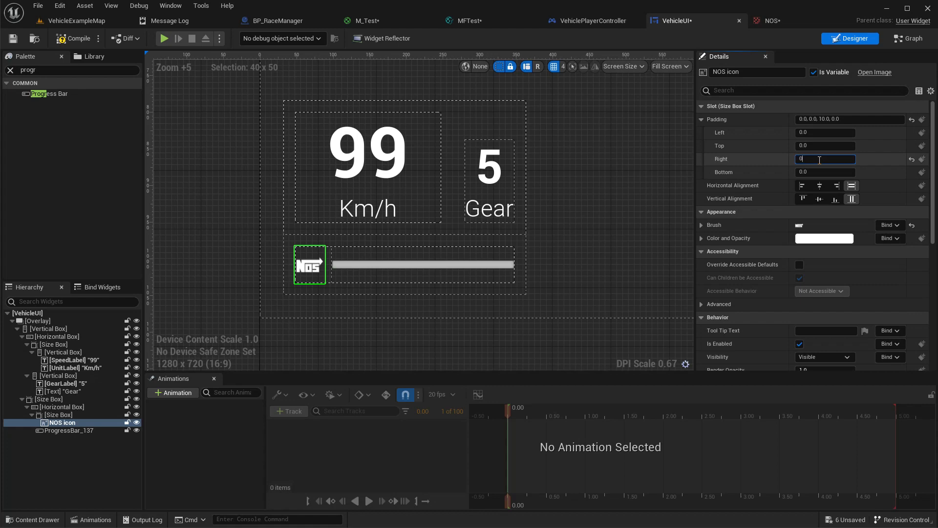
pyautogui.click(70, 430)
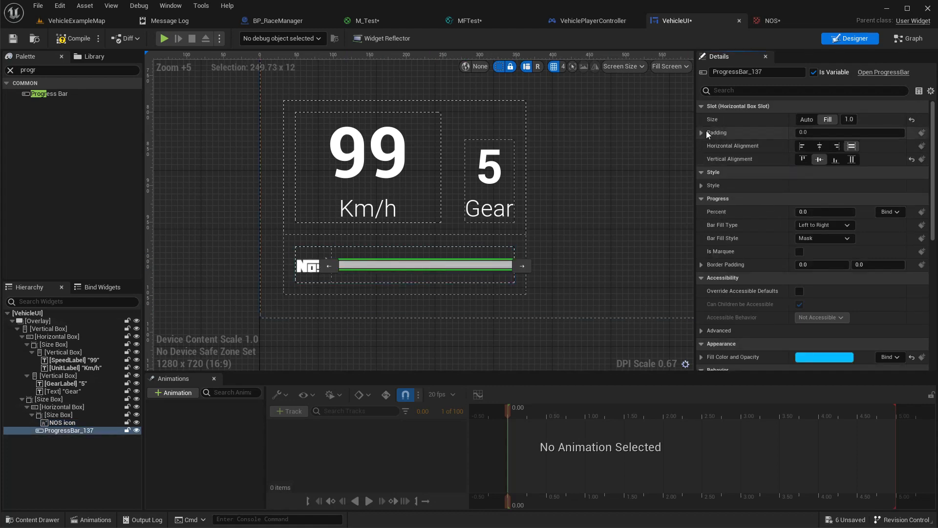
pyautogui.click(702, 132)
pyautogui.write('10')
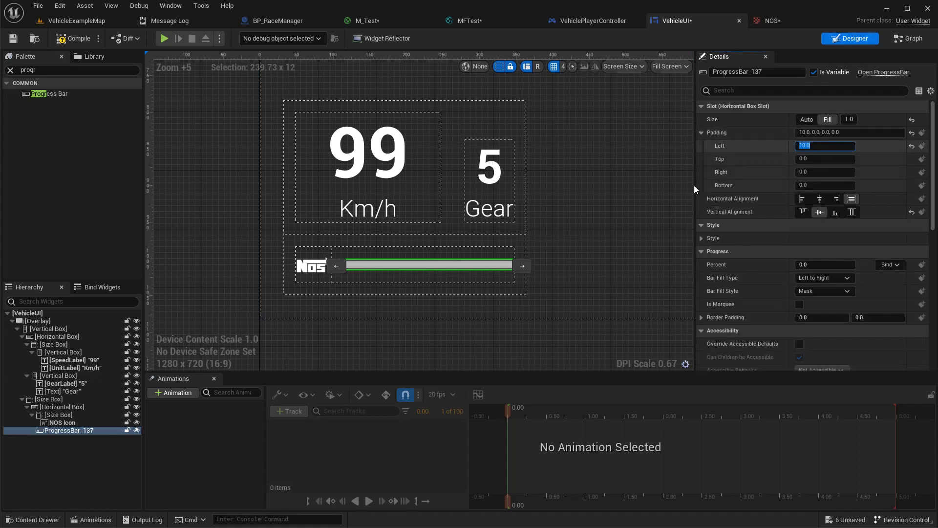
pyautogui.click(37, 321)
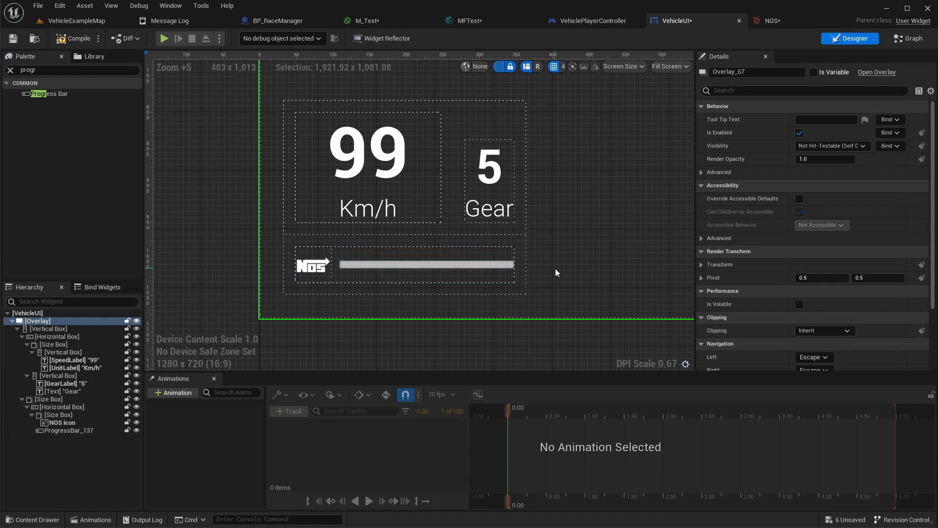
pyautogui.click(313, 265)
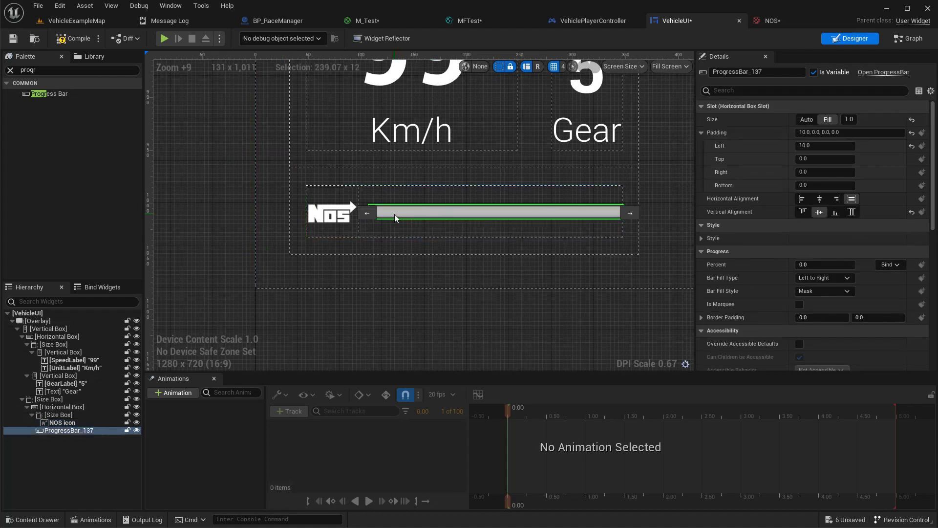
pyautogui.click(705, 238)
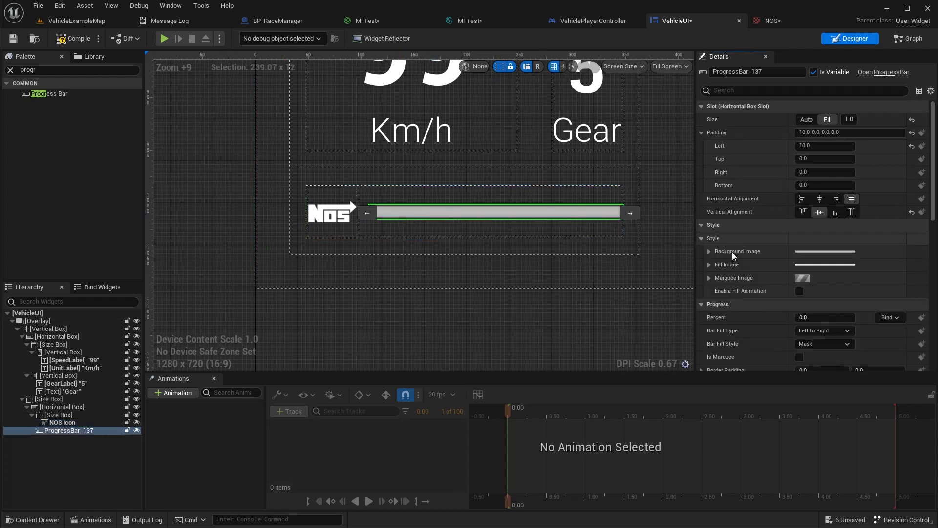
pyautogui.click(709, 251)
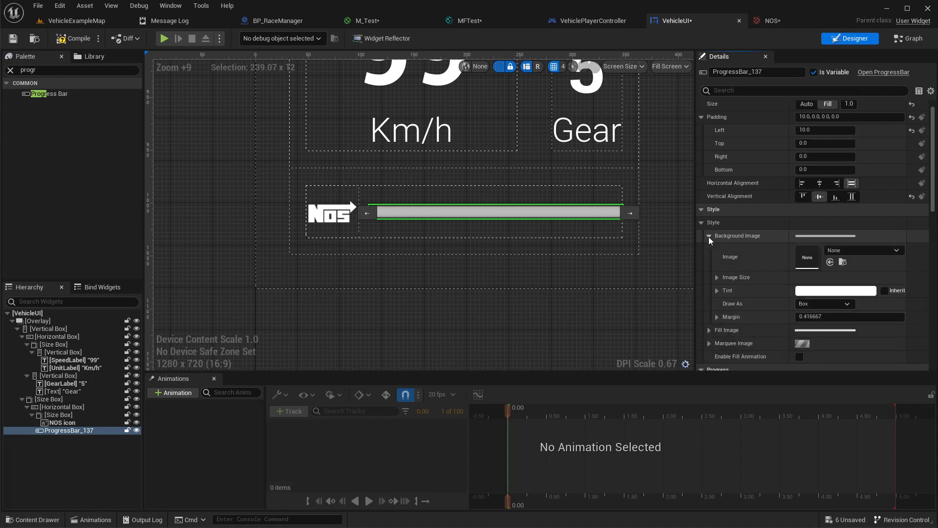
pyautogui.scroll(-3)
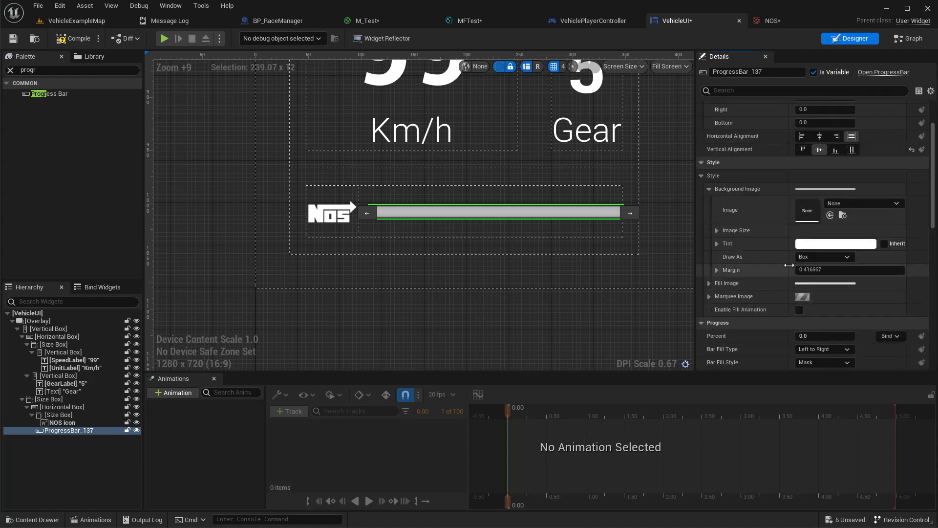
pyautogui.click(836, 243)
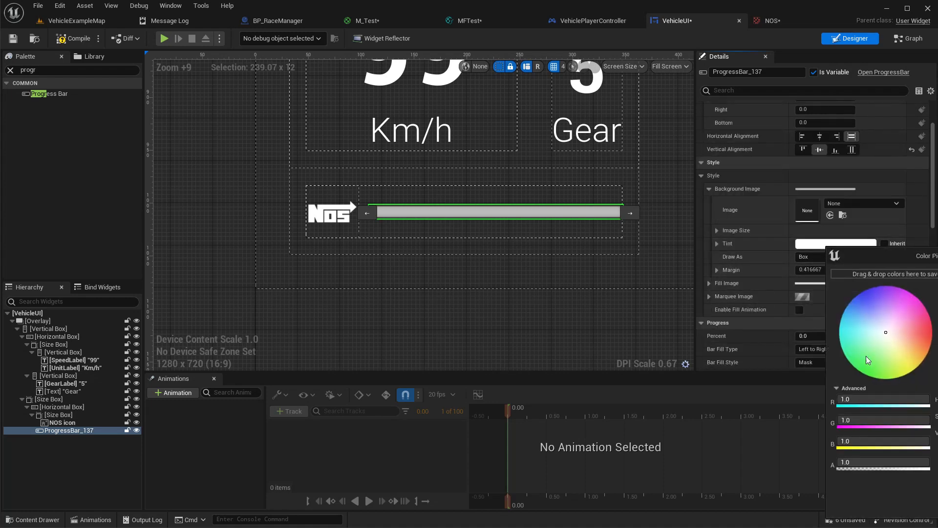
pyautogui.click(852, 319)
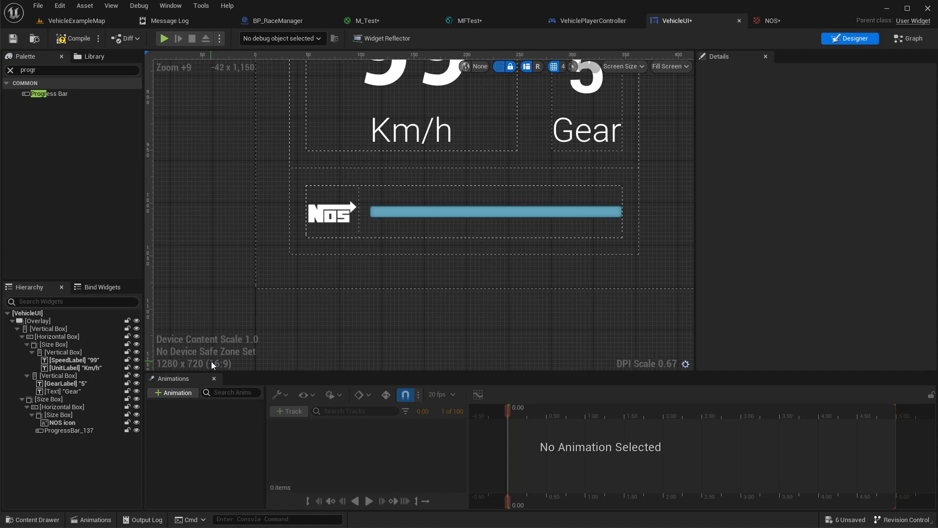
pyautogui.scroll(-3)
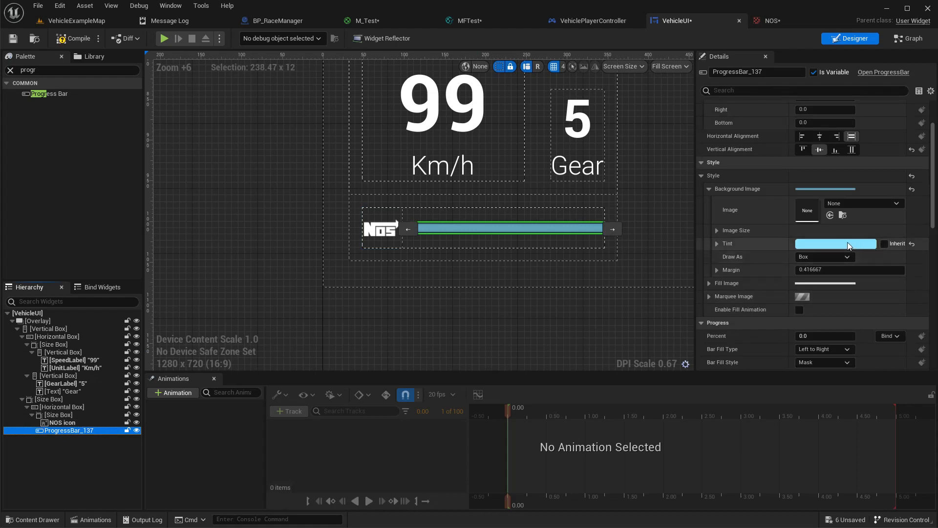
pyautogui.click(835, 244)
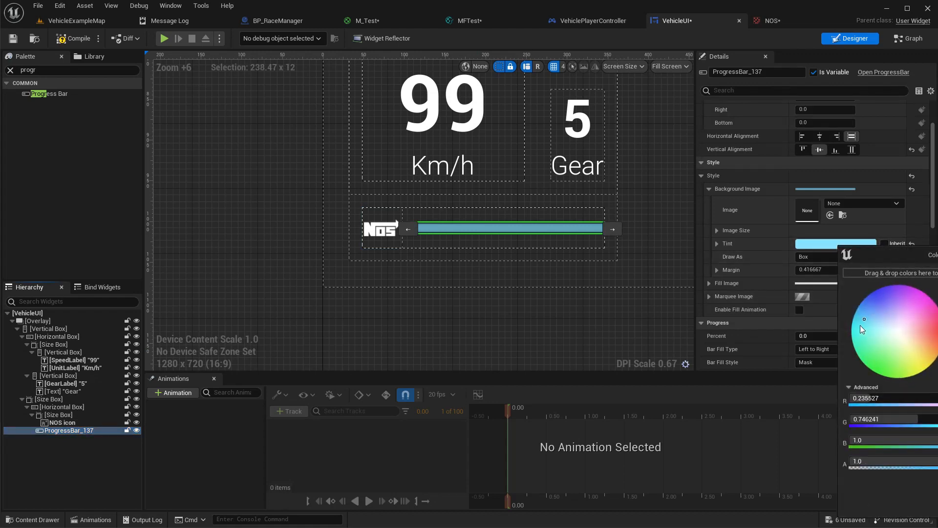
pyautogui.click(851, 323)
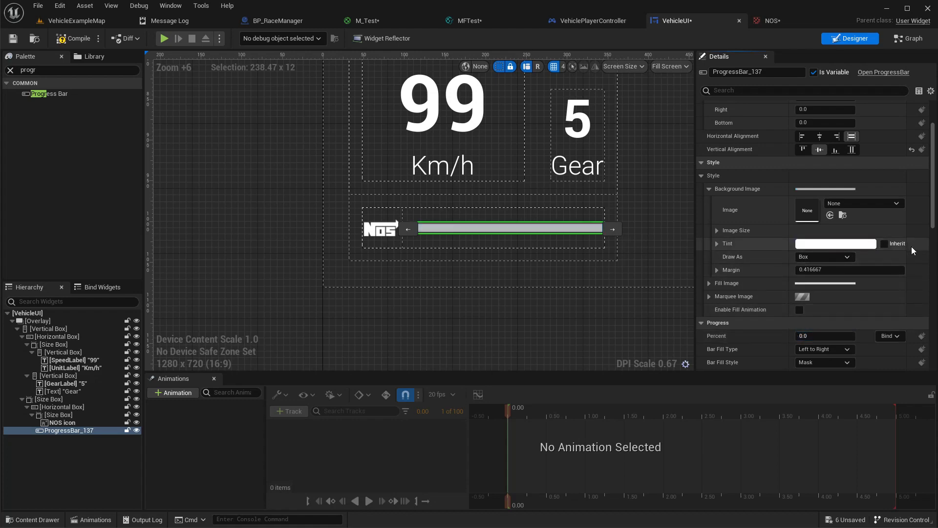
# Step: Set the progress bar's background tint alpha to 0.2 and its fill tint to cyan-blue
pyautogui.scroll(-3)
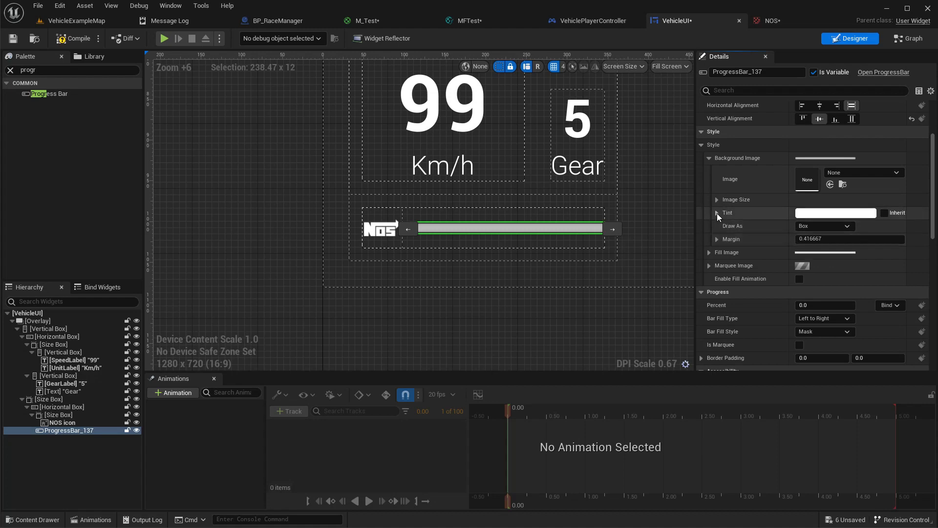
pyautogui.click(716, 212)
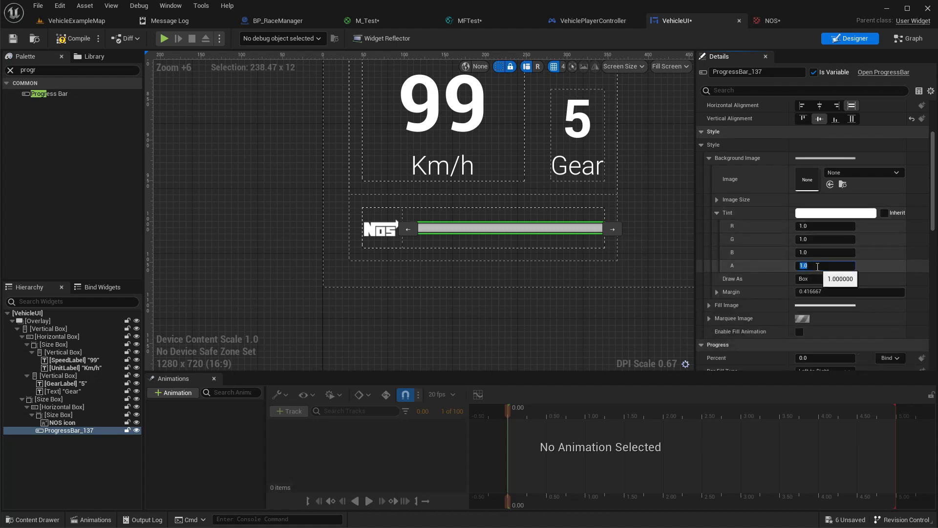
pyautogui.write('0.2')
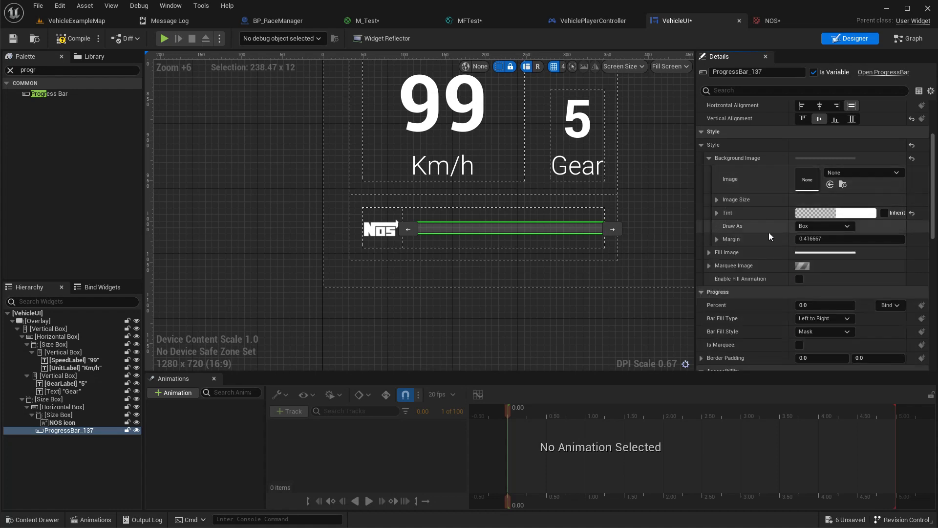
pyautogui.click(710, 252)
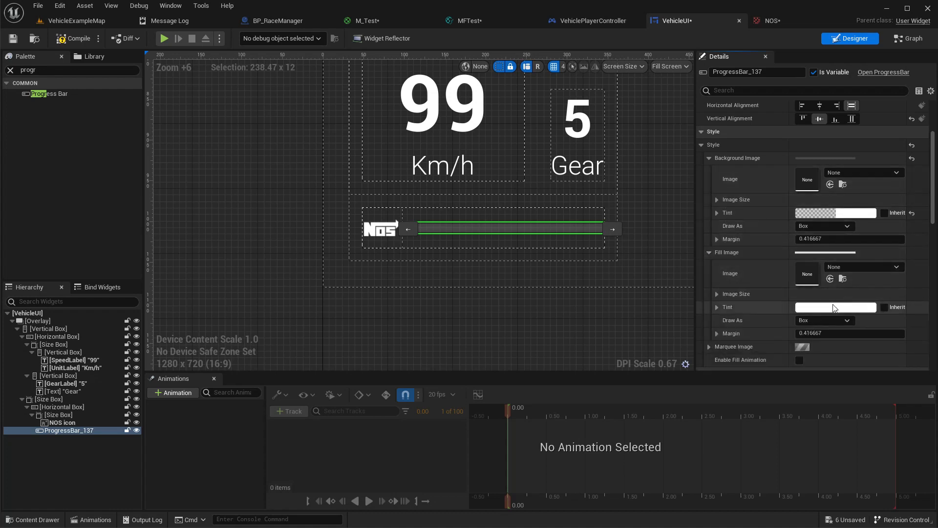
pyautogui.click(835, 307)
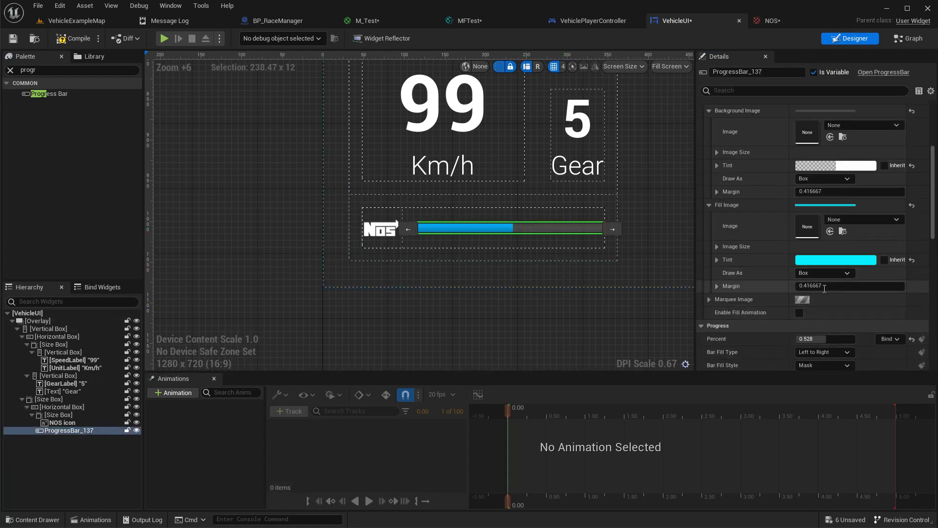
pyautogui.click(844, 286)
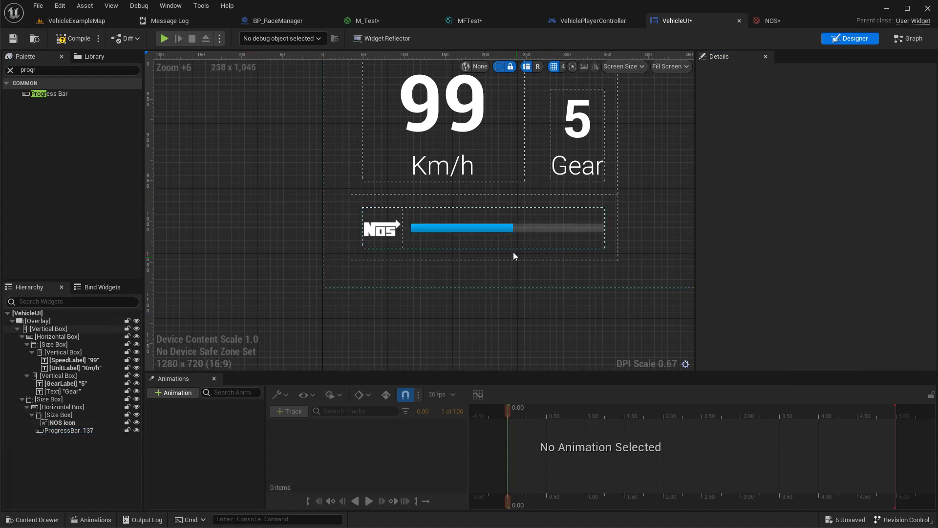
# Step: Play-test VehicleExampleMap to confirm the blue NOS bar under the speed and gear readout
pyautogui.click(508, 228)
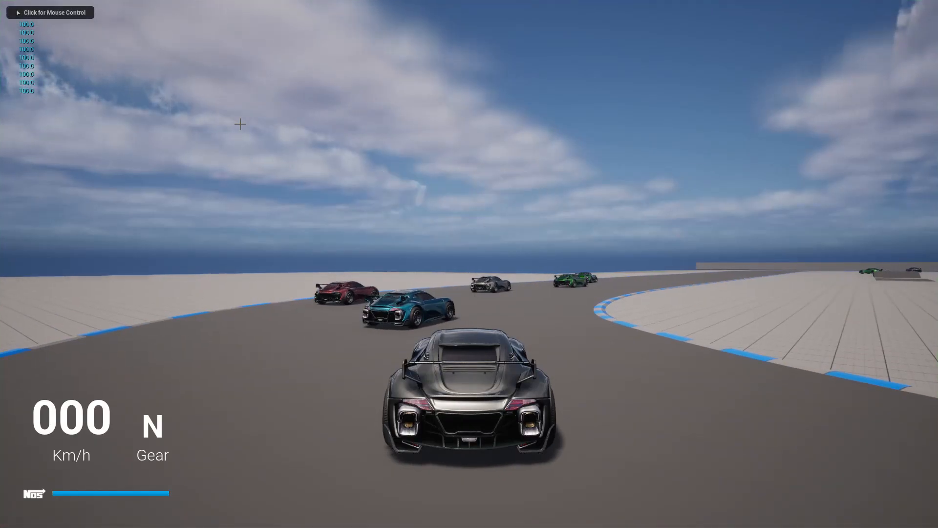
pyautogui.click(51, 12)
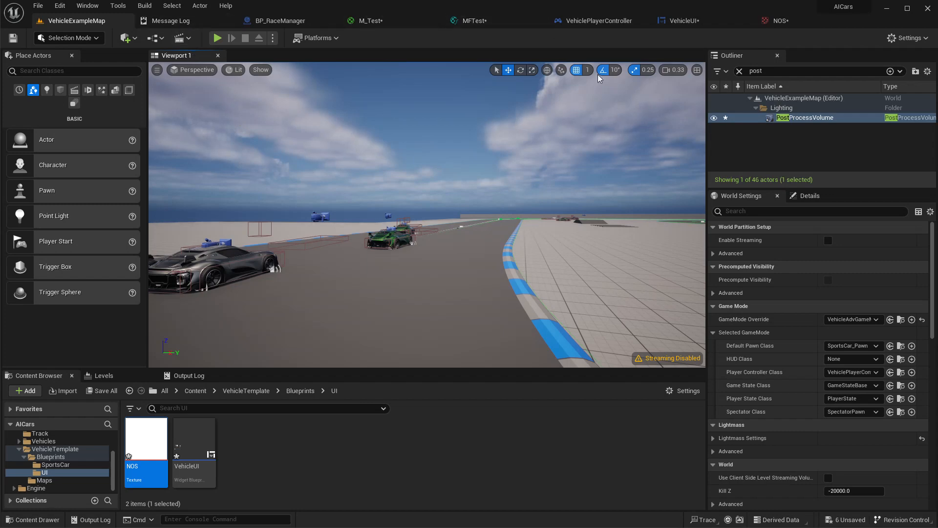
# Step: In VehicleUI's Graph, create a custom event renamed UpdateNOS, then check the progress bar variable
pyautogui.click(679, 21)
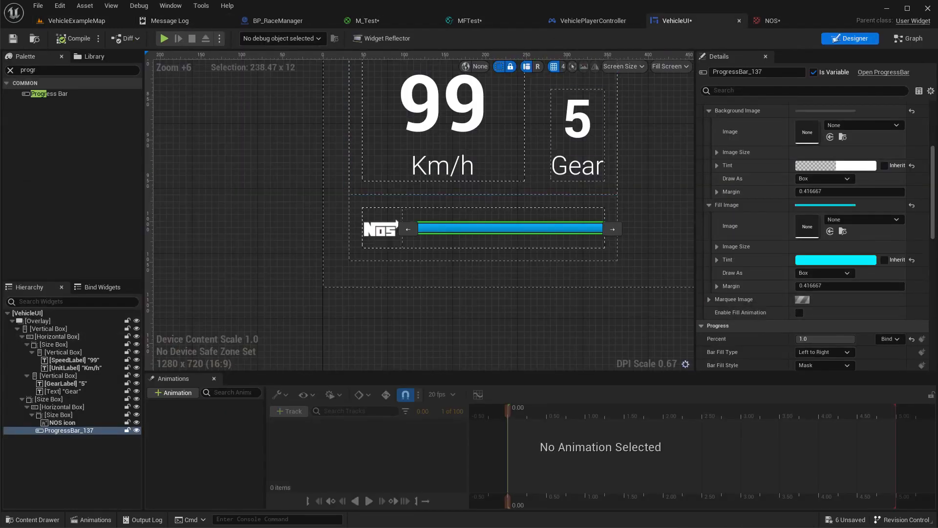
pyautogui.click(907, 37)
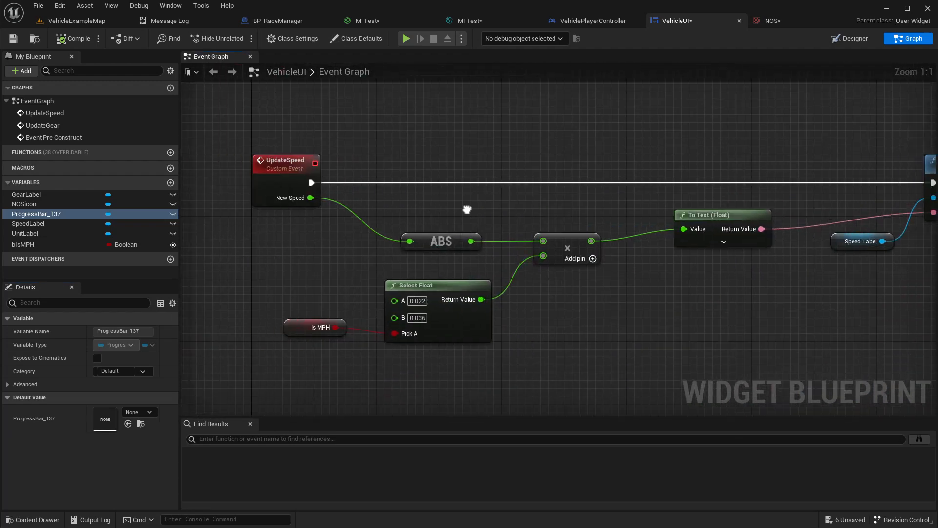
pyautogui.moveTo(469, 213)
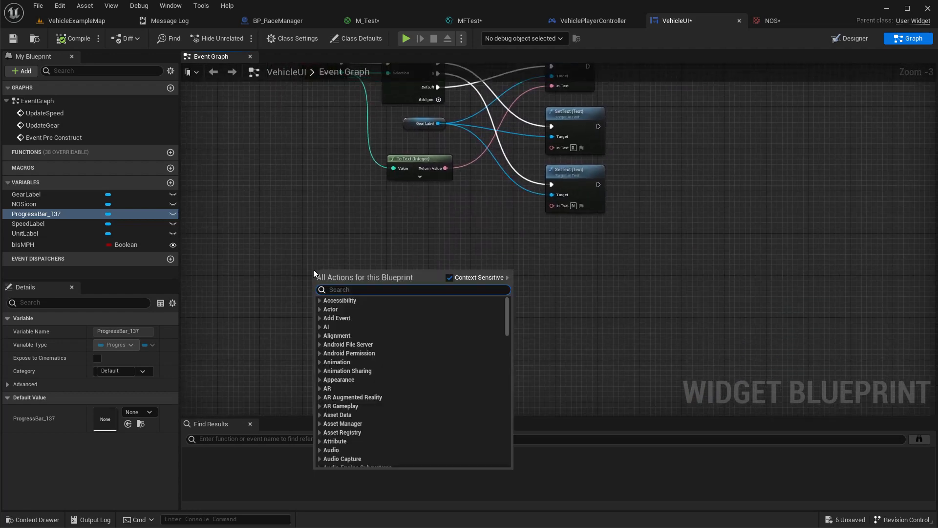
pyautogui.write('updfa')
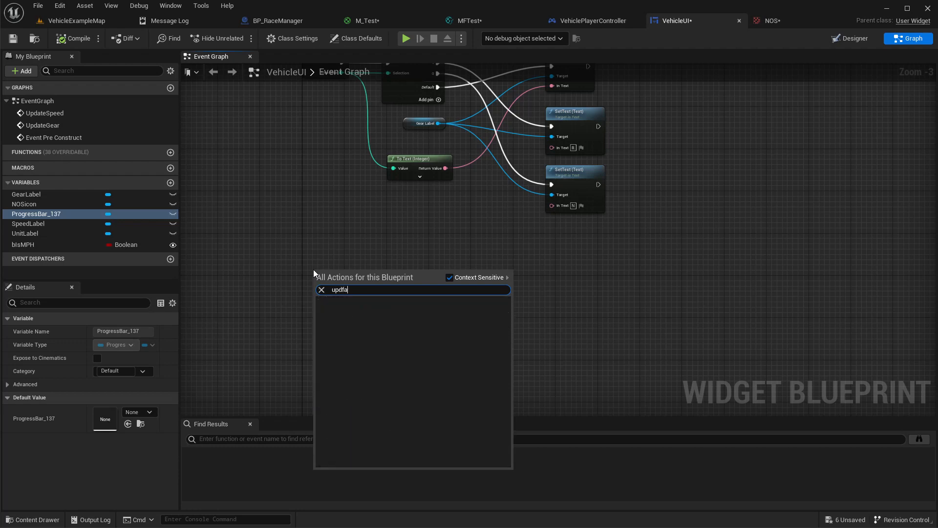
pyautogui.write('updateN')
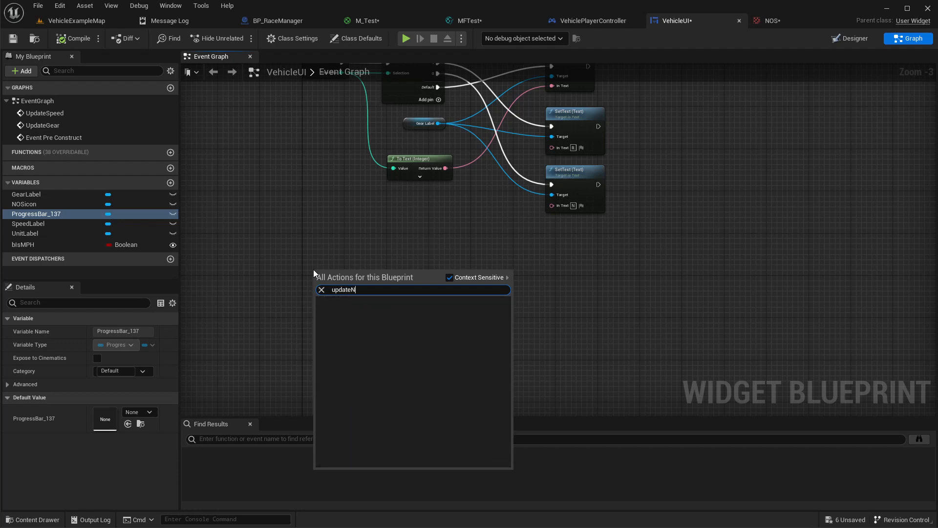
pyautogui.write('c')
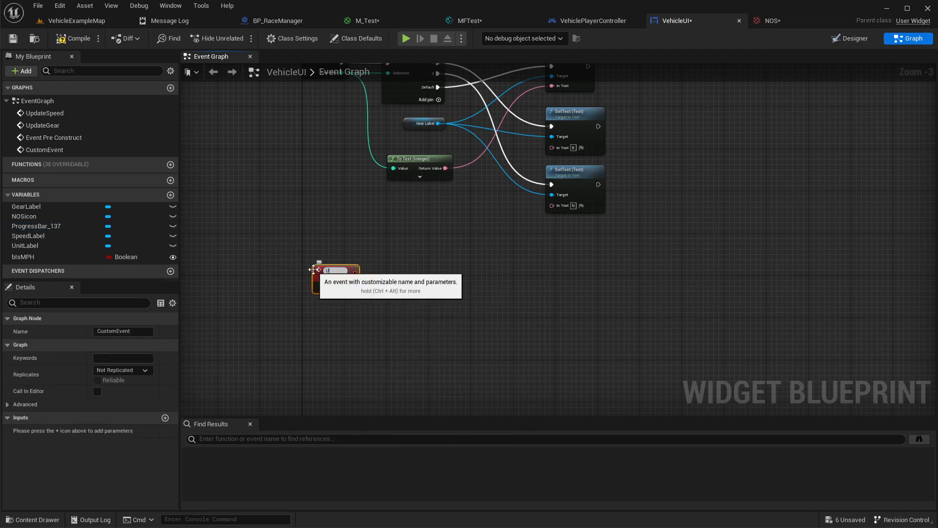
pyautogui.write('UpdateNOS')
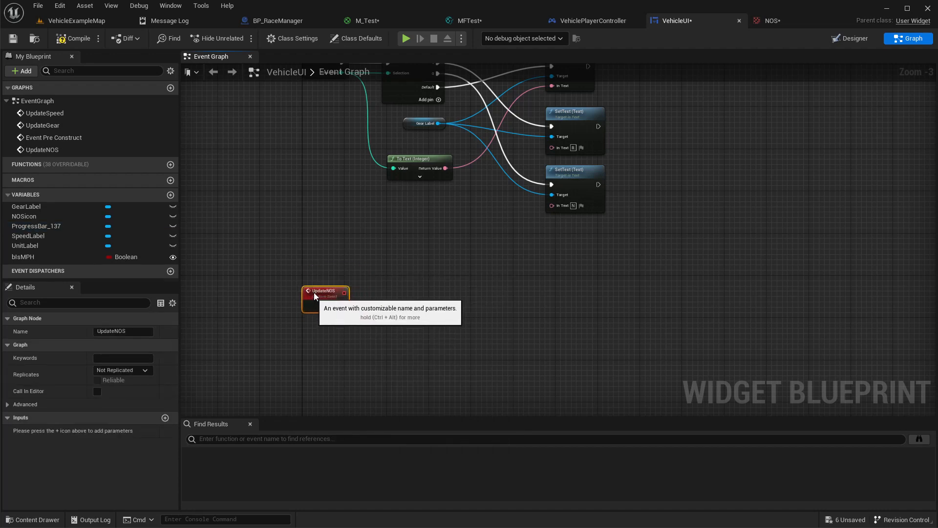
pyautogui.scroll(-3)
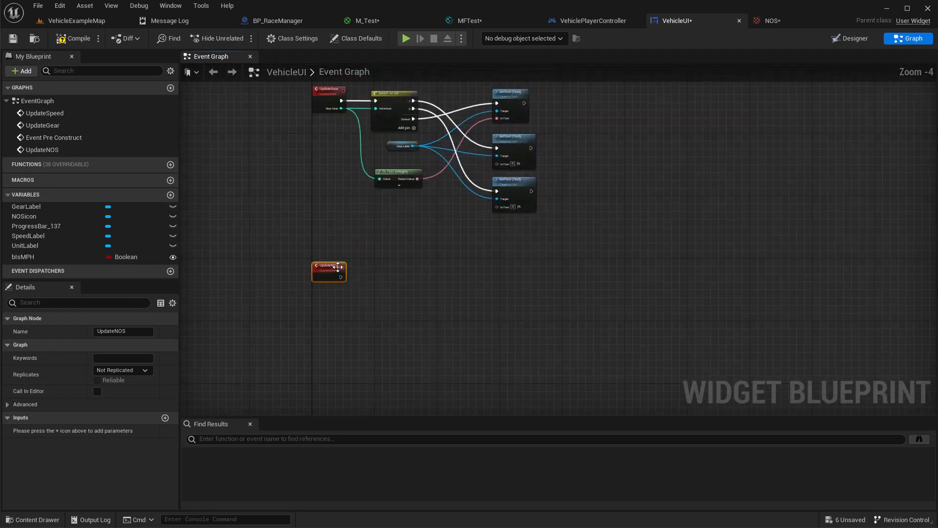
pyautogui.moveTo(331, 268)
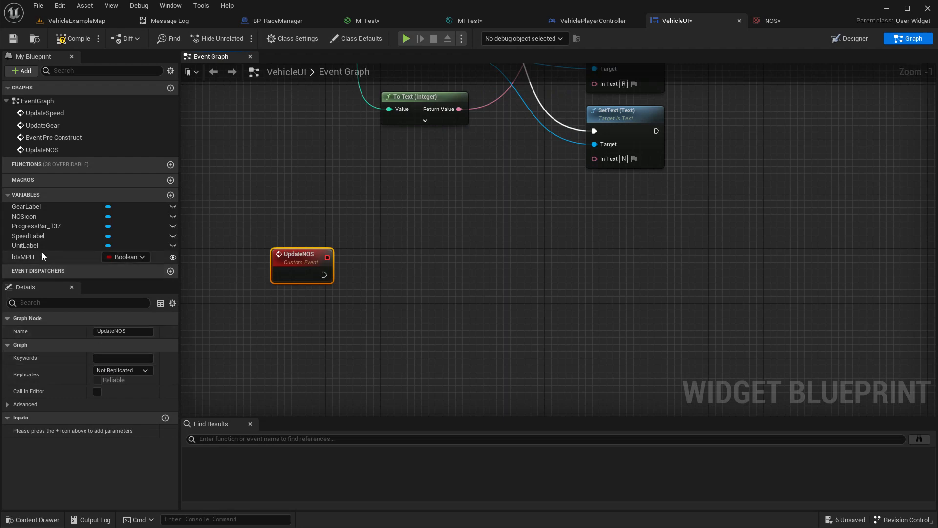
pyautogui.click(36, 226)
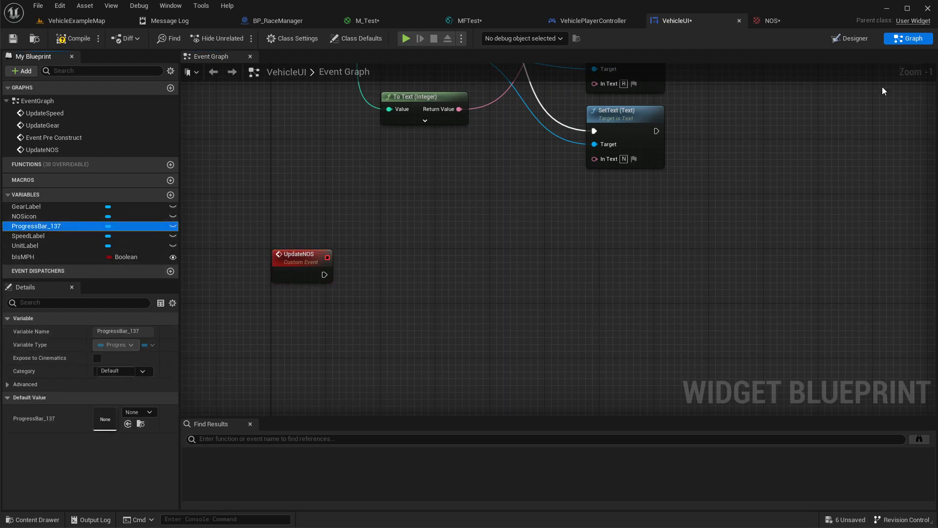
# Step: Rename ProgressBar_137 to NOSBar and have UpdateNOS call NOSBar Set Percent with In Percent
pyautogui.click(850, 38)
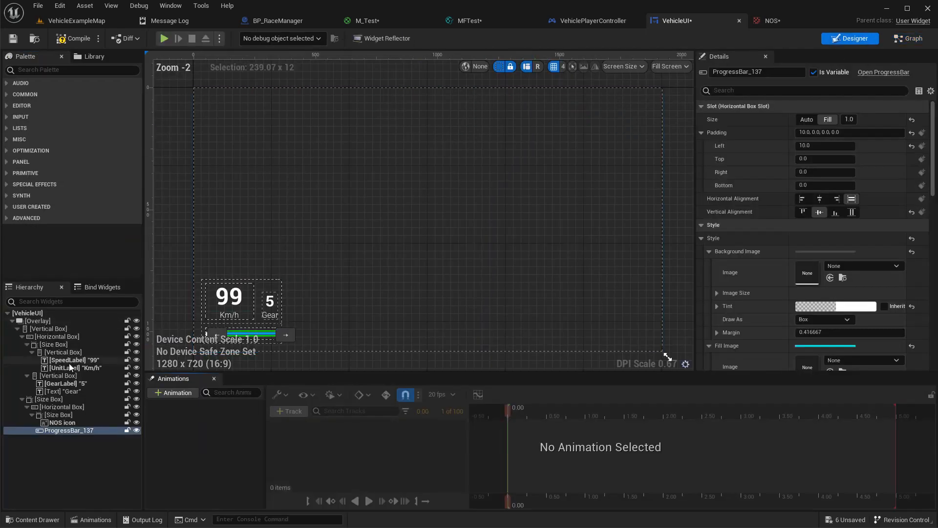
pyautogui.click(70, 430)
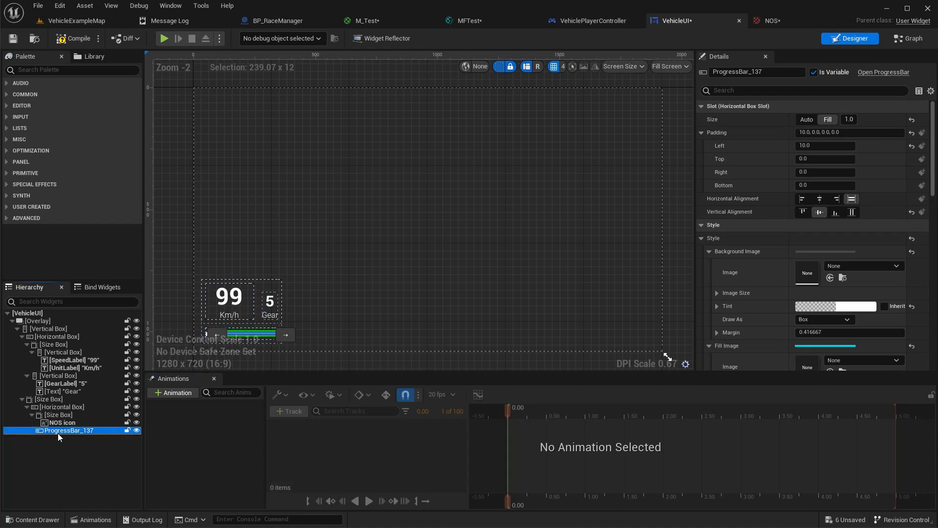
pyautogui.doubleClick(70, 430)
pyautogui.write('NOSBar')
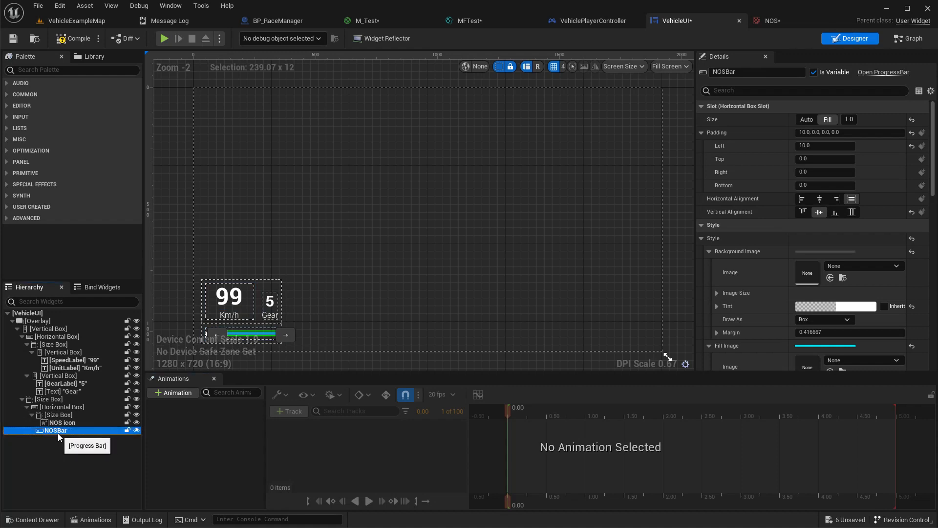
pyautogui.click(908, 38)
pyautogui.write('set perce')
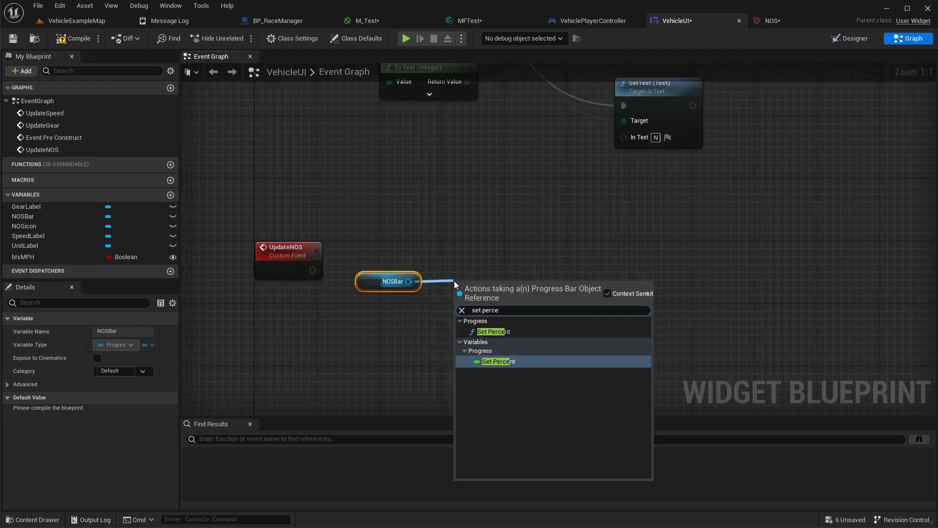
pyautogui.moveTo(493, 331)
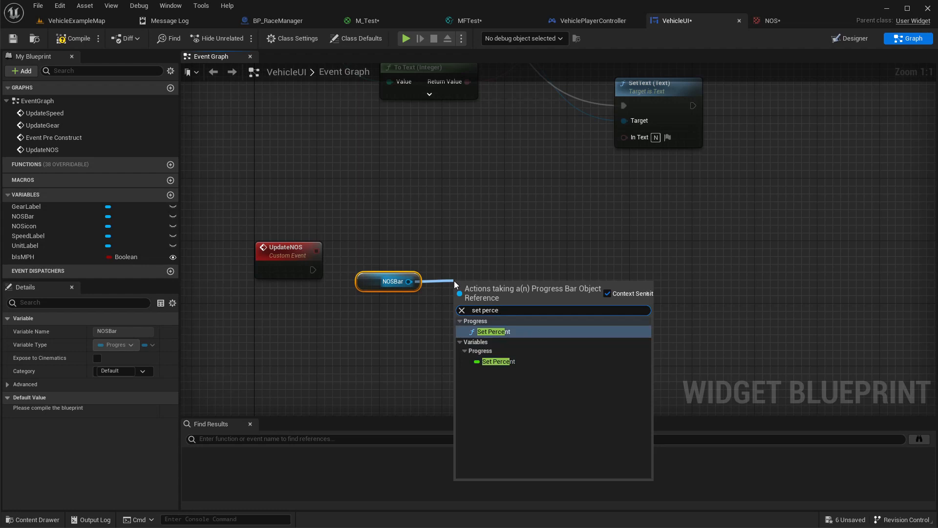
pyautogui.click(493, 331)
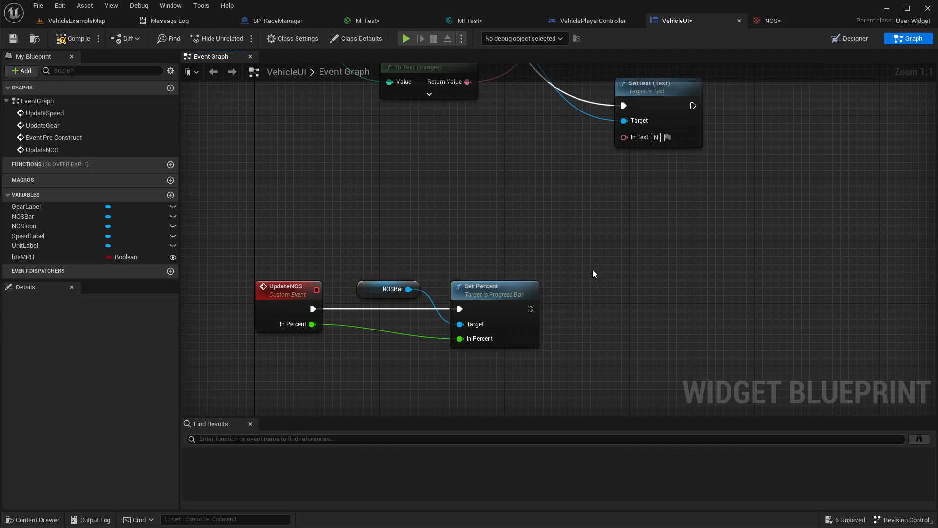
pyautogui.moveTo(644, 376)
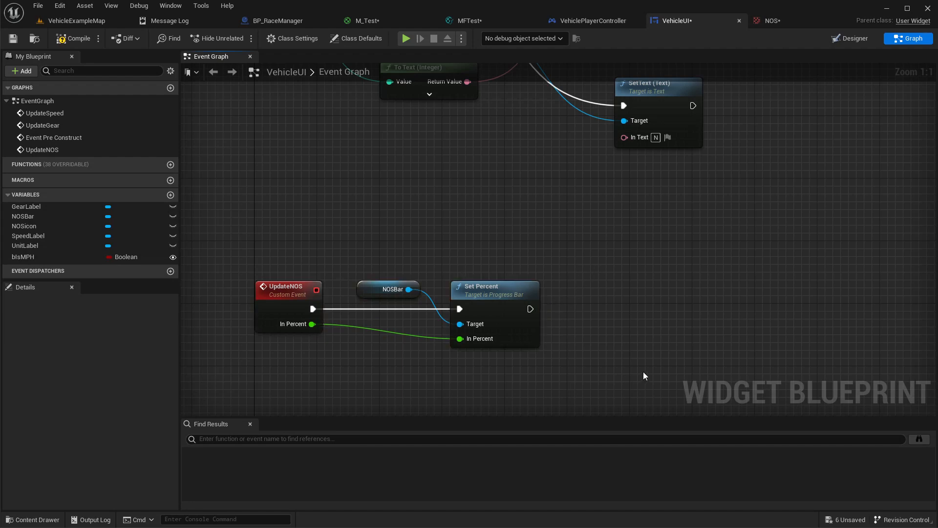
pyautogui.moveTo(74, 35)
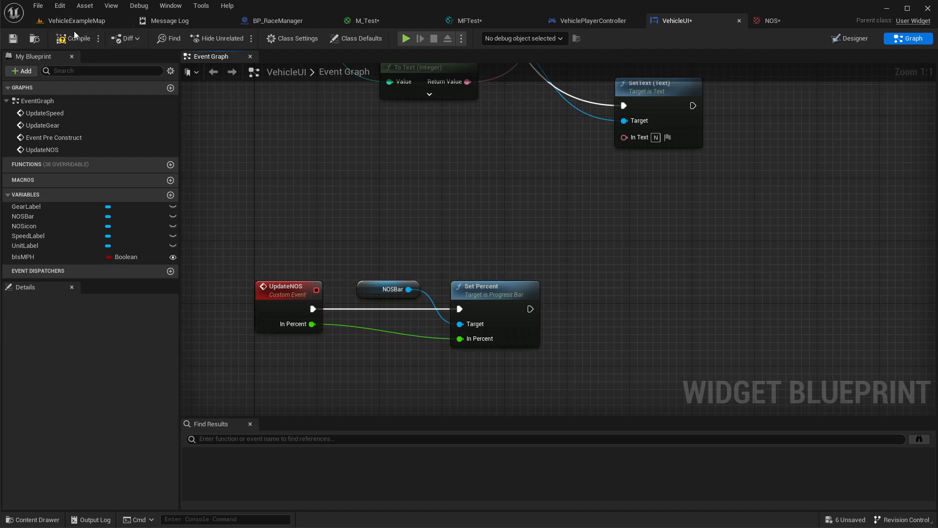
# Step: Compile VehicleUI and review the VehiclePlayerController graph's HUD setup and gear update logic
pyautogui.click(589, 21)
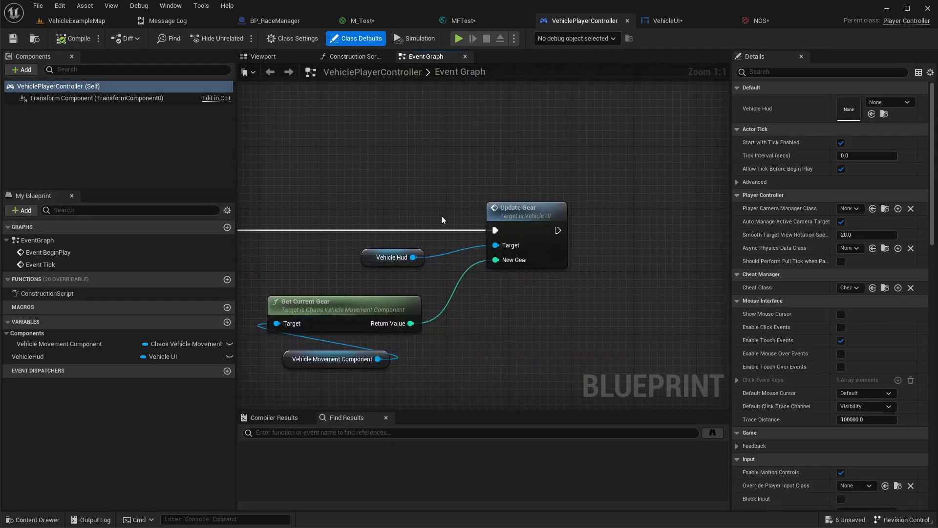
pyautogui.scroll(-3)
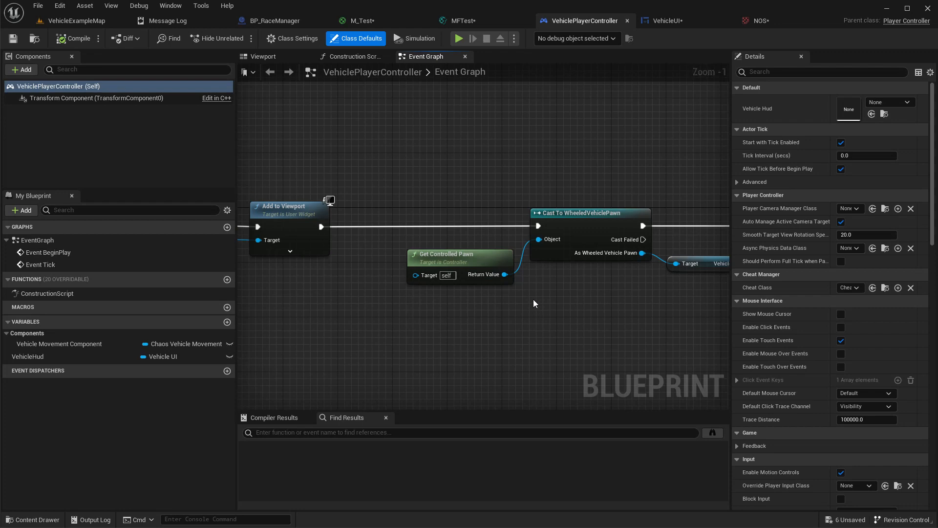
pyautogui.moveTo(353, 112)
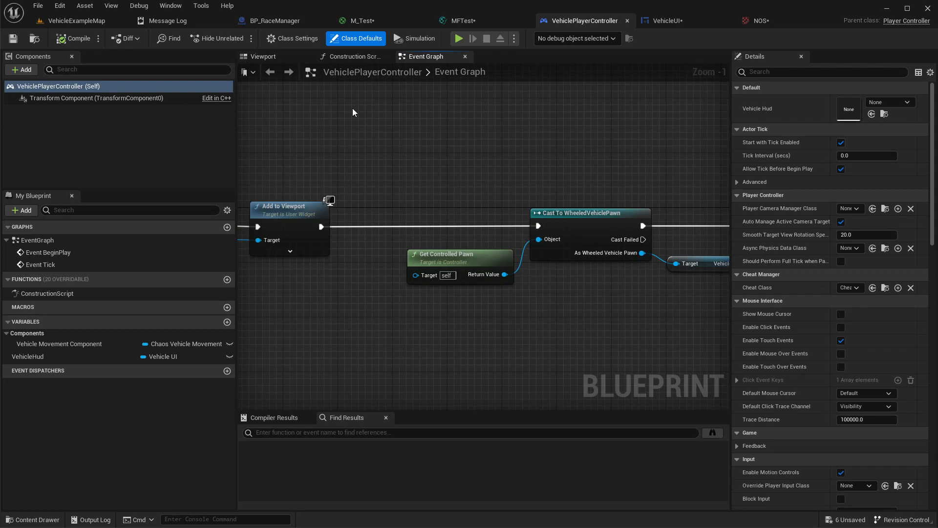
pyautogui.moveTo(513, 58)
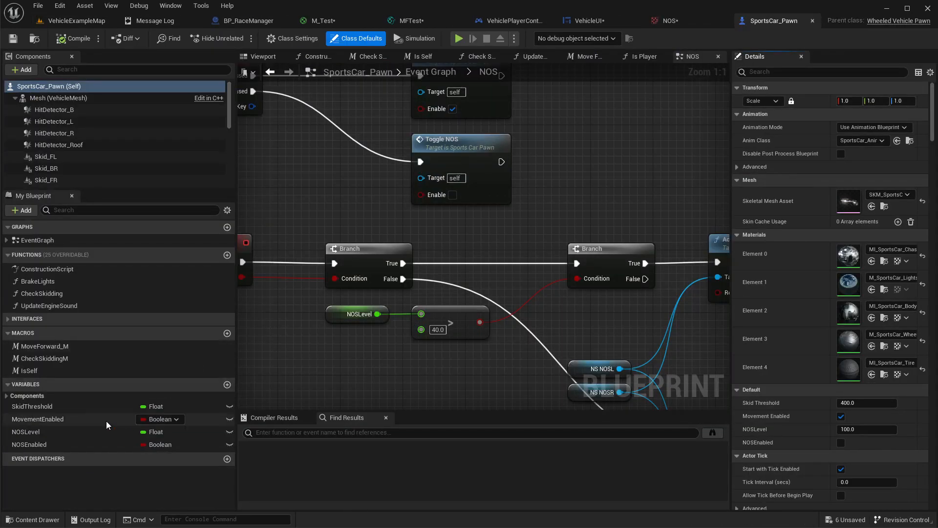
# Step: Add a GetNOSLevel function to BPI_Car with a float output NosLevel, then compile
pyautogui.click(26, 432)
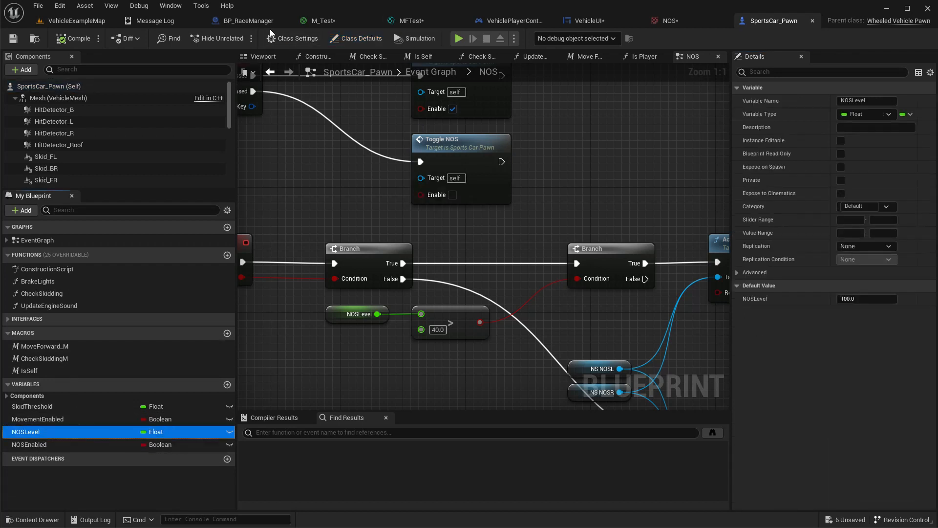
pyautogui.click(293, 38)
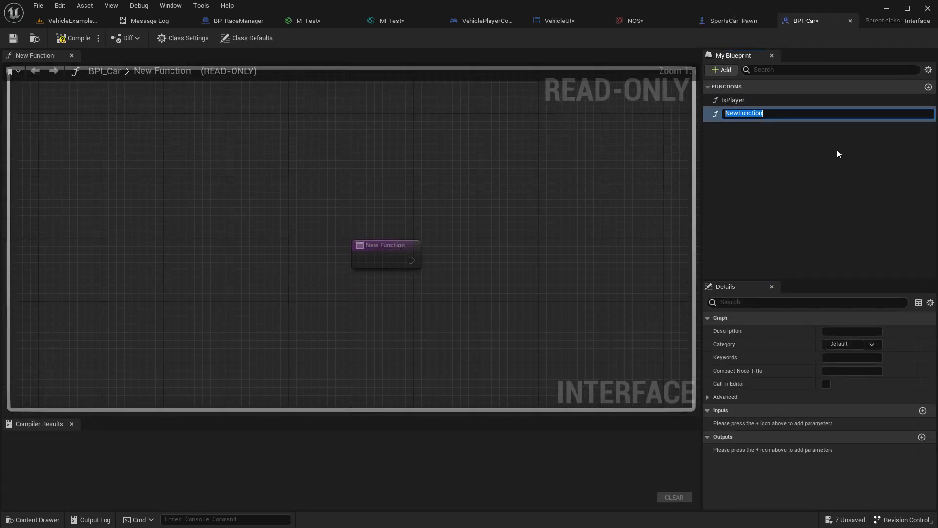
pyautogui.write('GetNOSLevel')
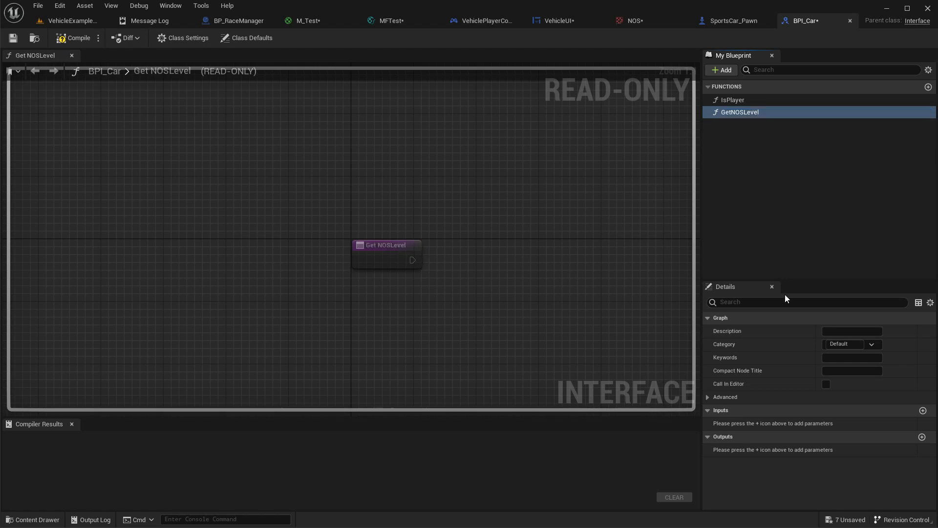
pyautogui.click(850, 450)
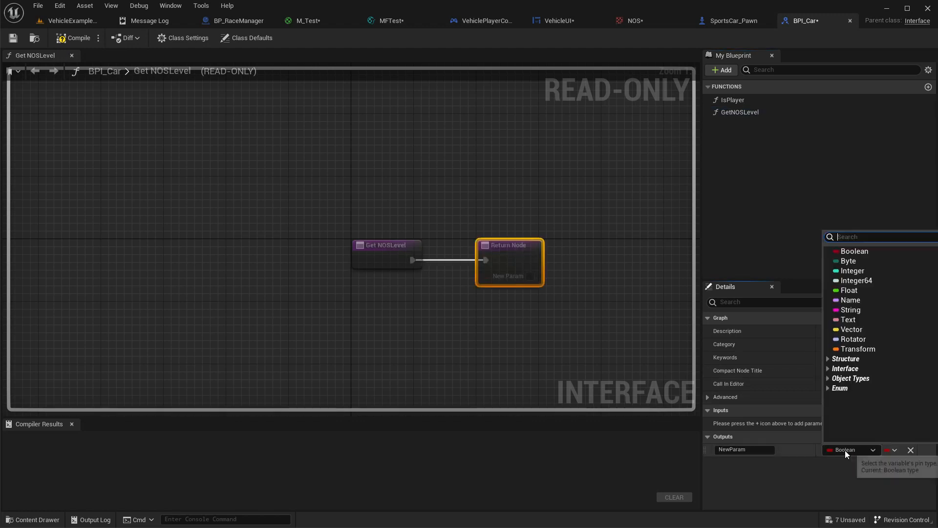
pyautogui.click(848, 291)
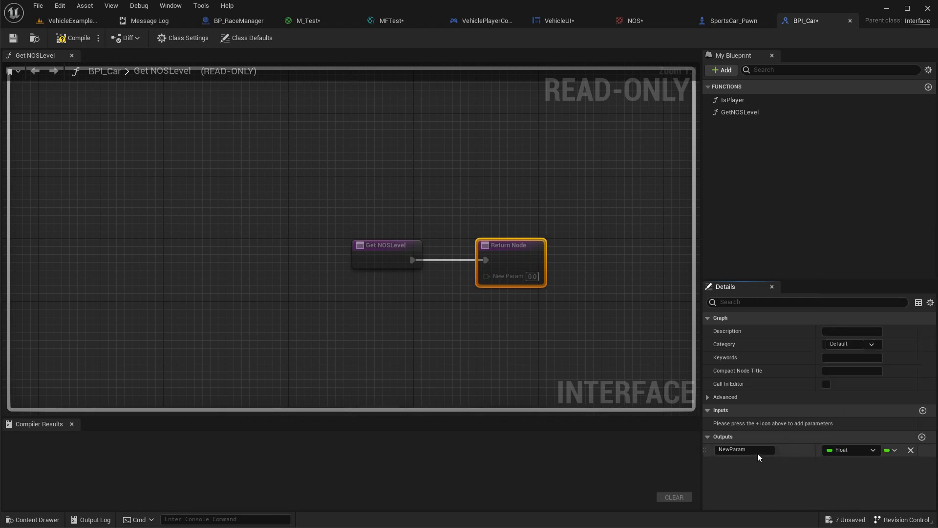
pyautogui.write('NosLevel')
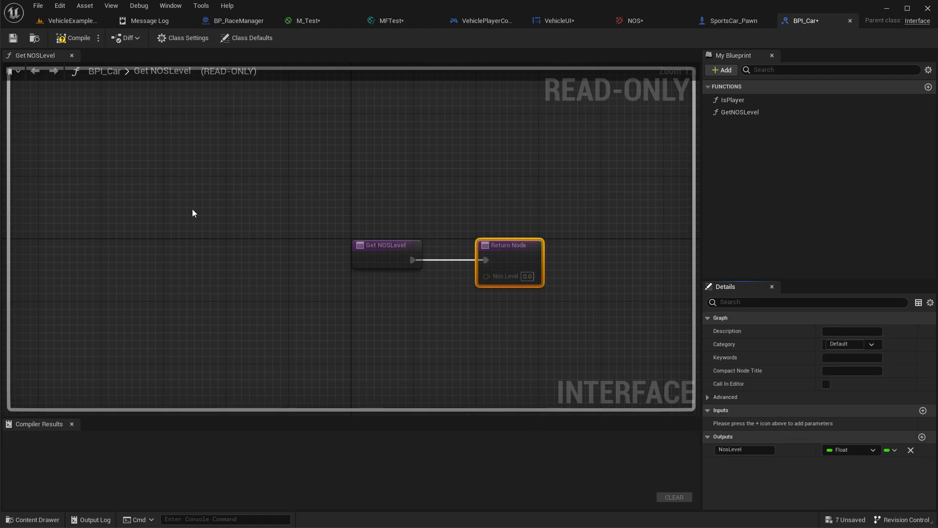
pyautogui.click(79, 38)
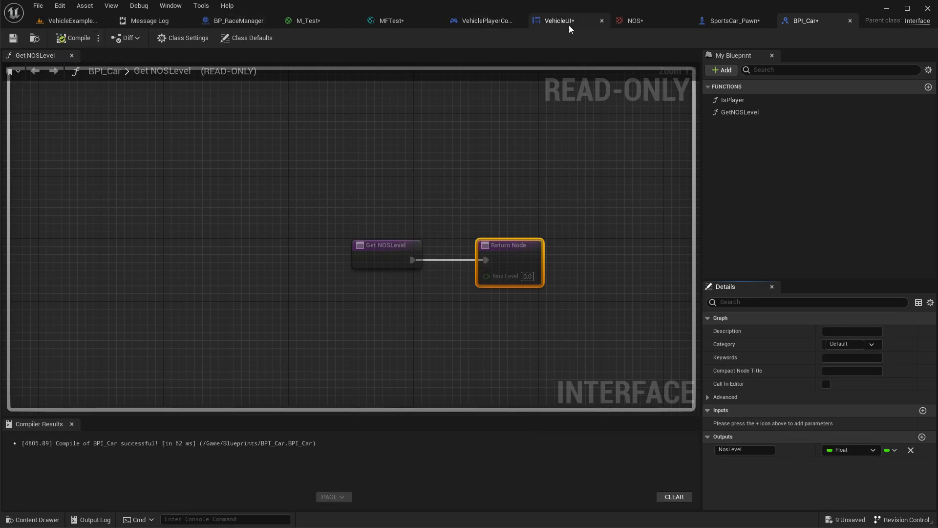
# Step: In SportsCar_Pawn's Get NOSLevel, wire the NOSLevel variable into the Return Node's Nos Level
pyautogui.click(728, 20)
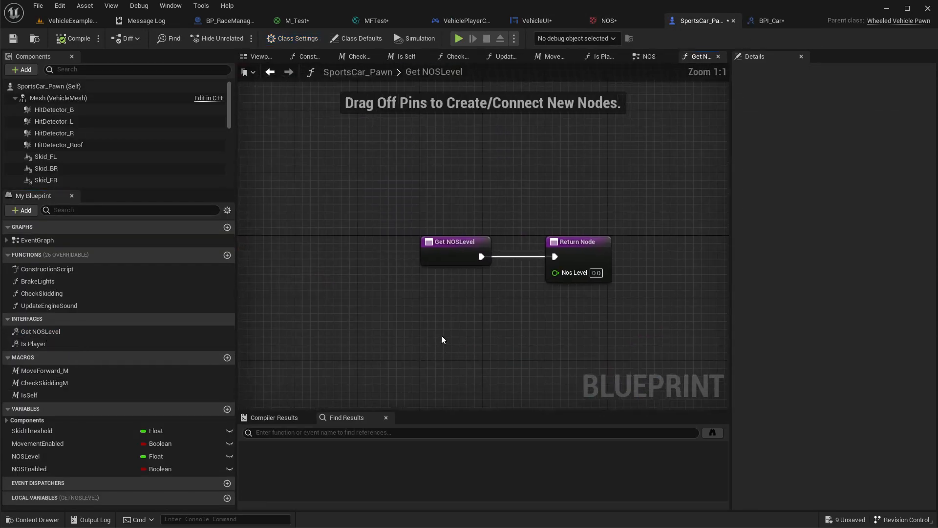
pyautogui.click(26, 456)
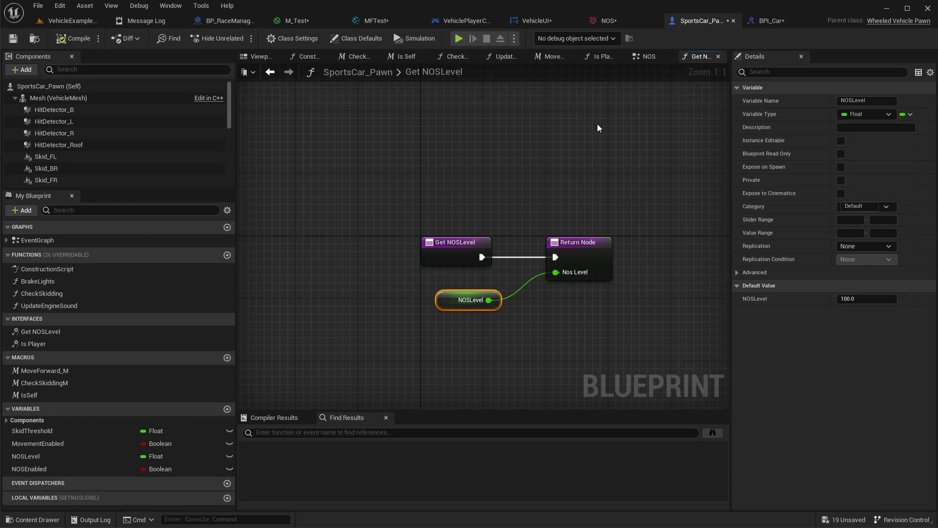
# Step: Add a Get Controlled Pawn node to the VehiclePlayerController Event Graph
pyautogui.click(470, 20)
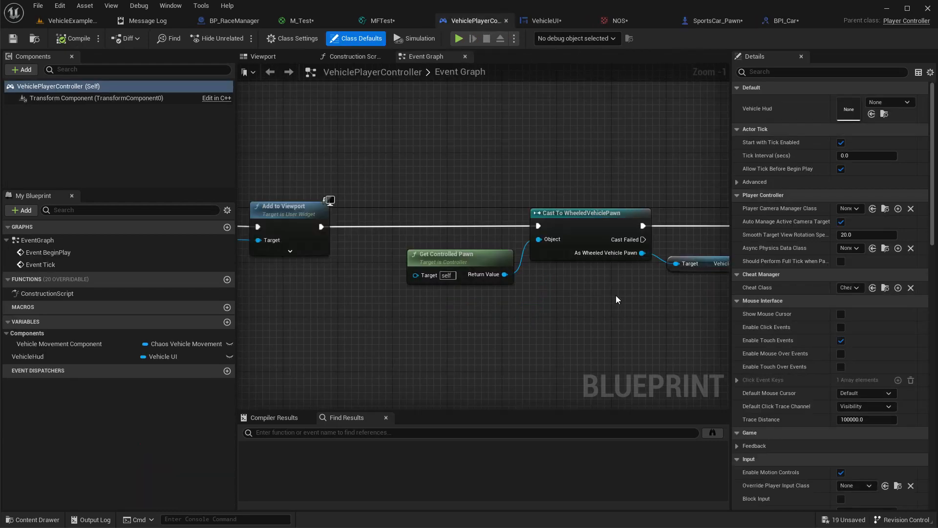
pyautogui.scroll(-3)
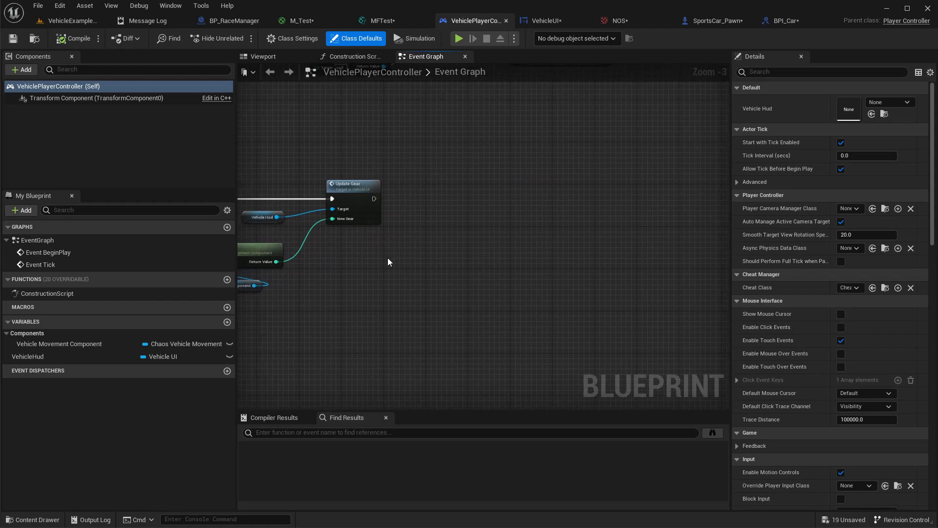
pyautogui.write('get contr')
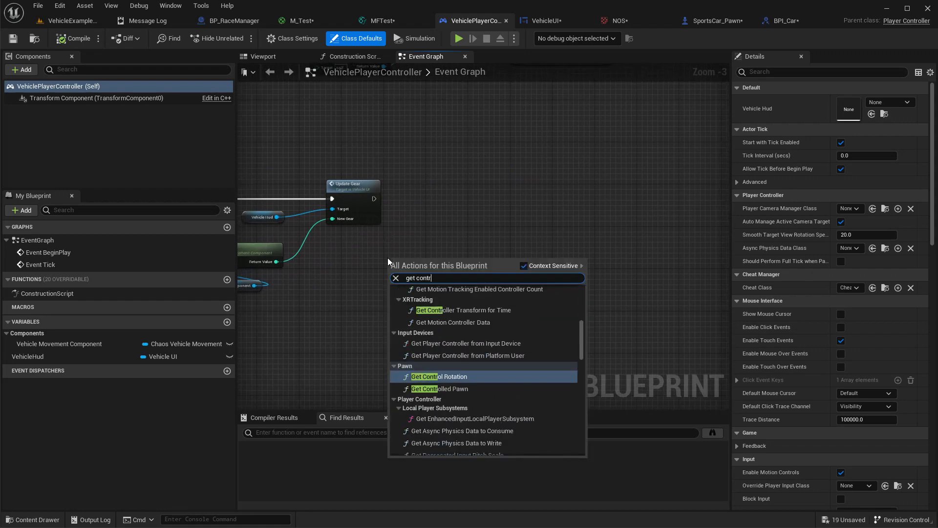
pyautogui.click(440, 388)
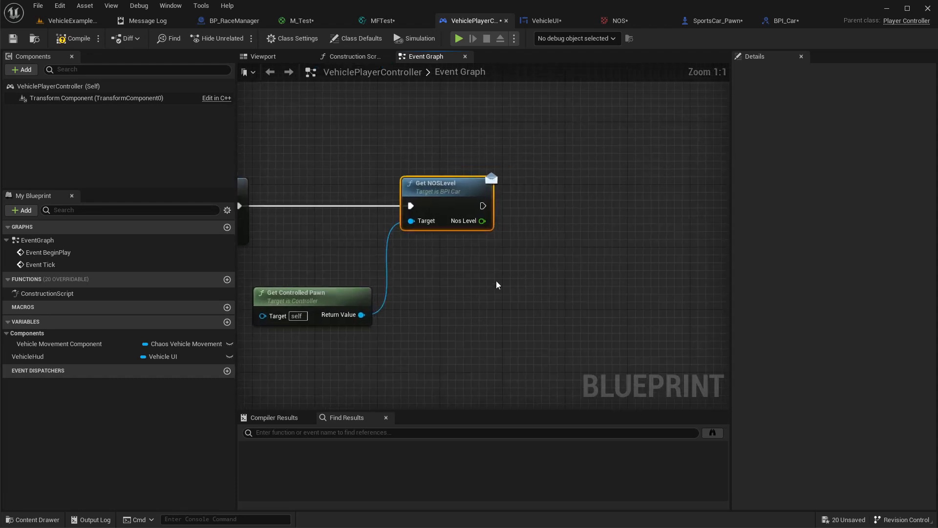
# Step: Send the pawn's NOS level divided by 100.0 into VehicleHud's Update NOS In Percent
pyautogui.scroll(-3)
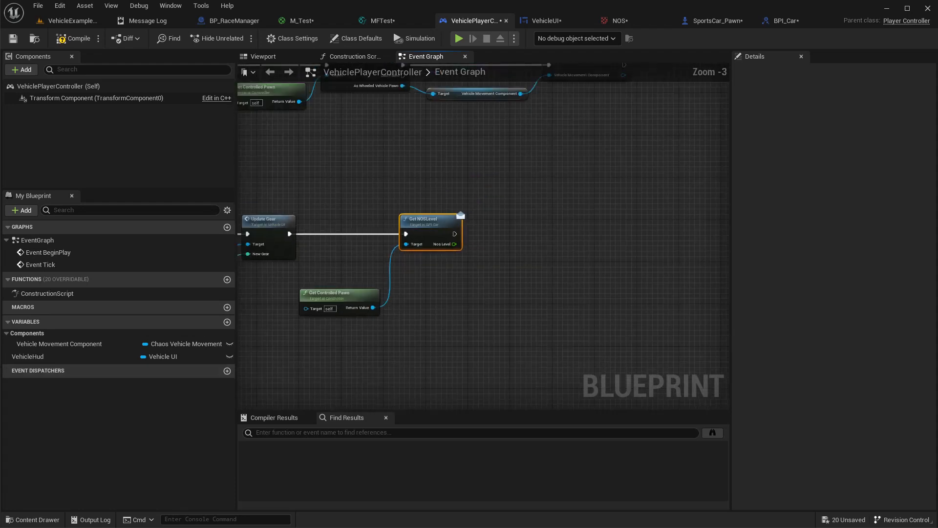
pyautogui.click(27, 356)
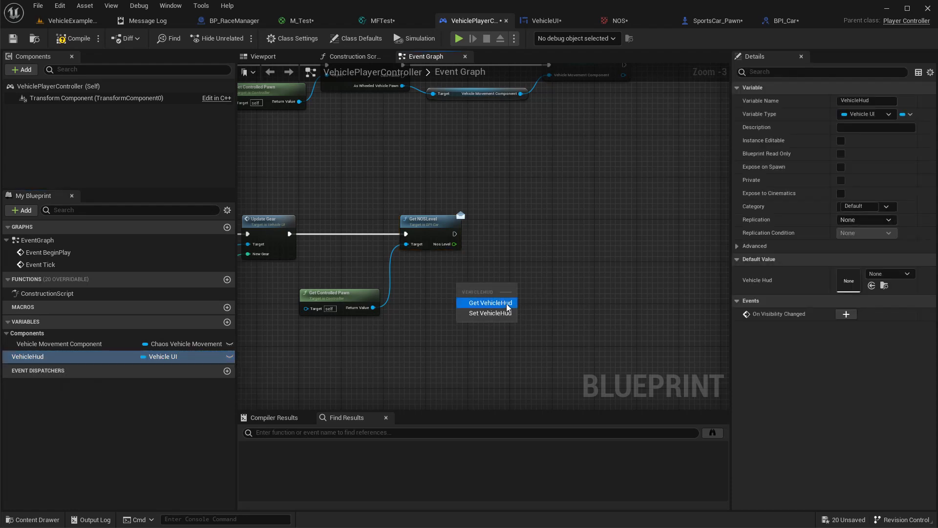
pyautogui.click(489, 302)
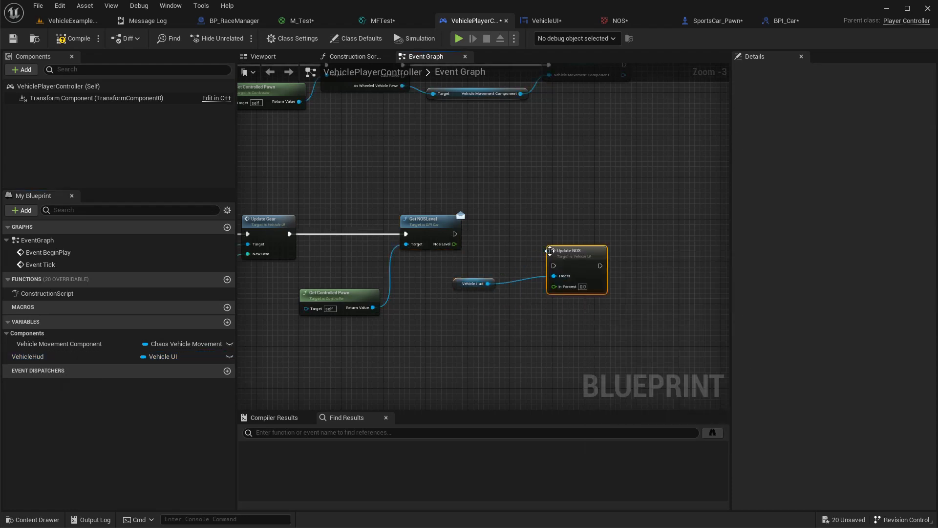
pyautogui.moveTo(458, 234); pyautogui.dragTo(549, 250)
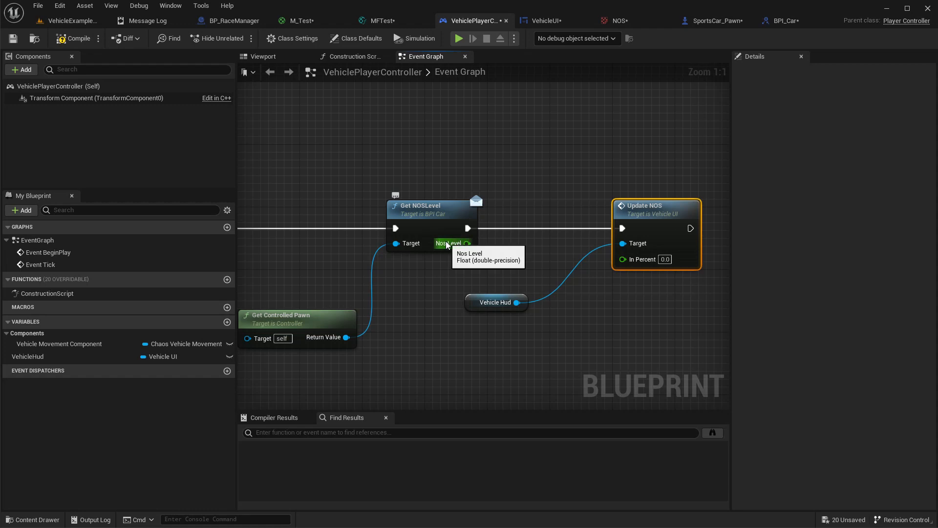
pyautogui.moveTo(466, 243); pyautogui.dragTo(516, 270)
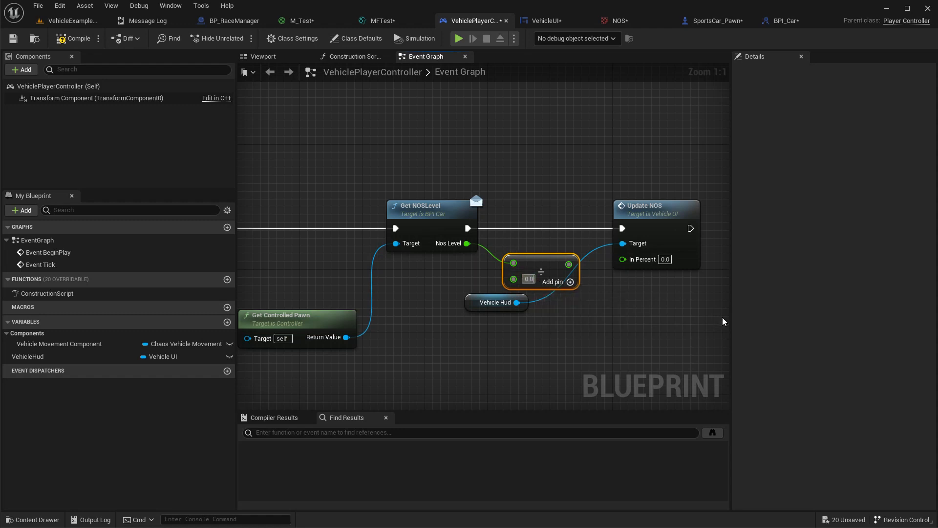
pyautogui.write('100.0')
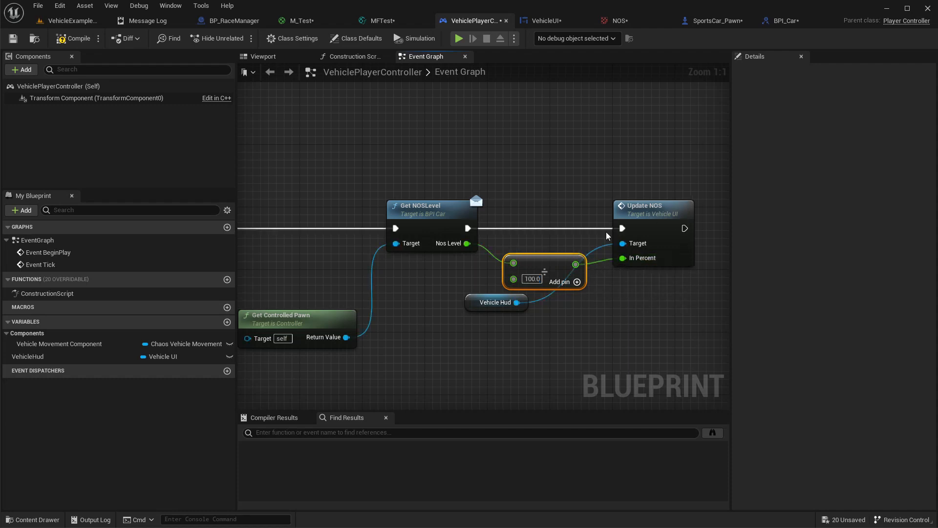
pyautogui.click(73, 20)
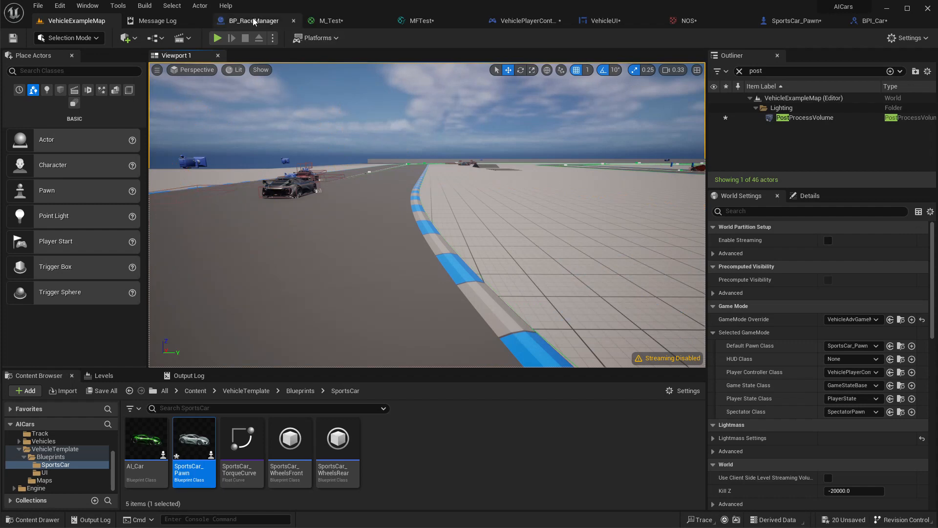
pyautogui.click(254, 21)
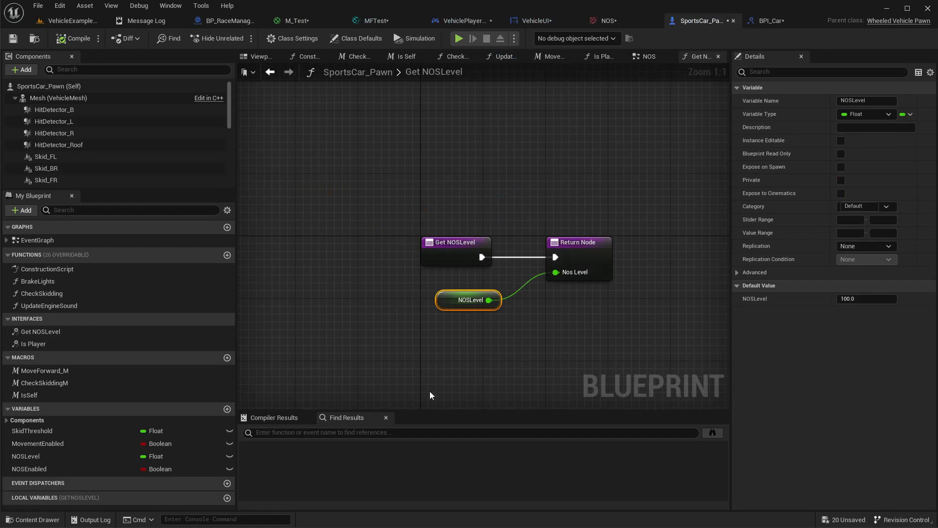
pyautogui.moveTo(645, 57)
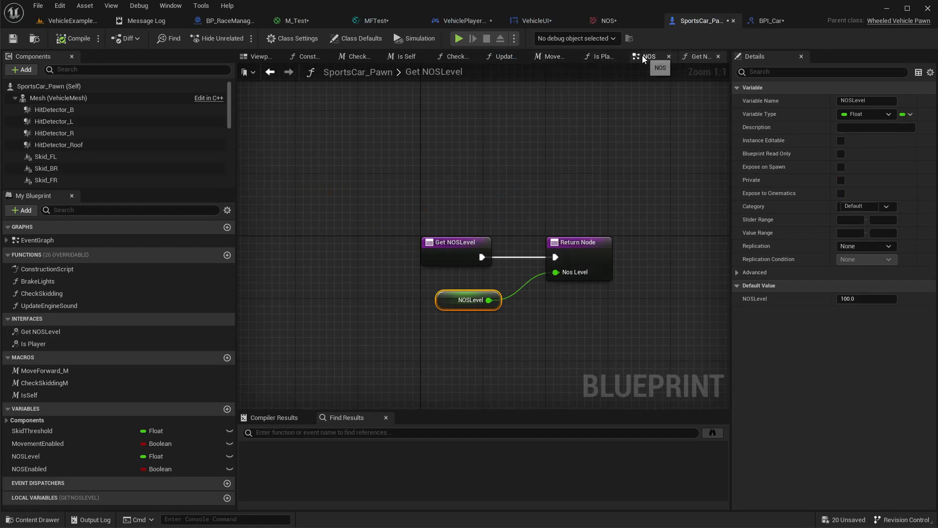
pyautogui.click(648, 56)
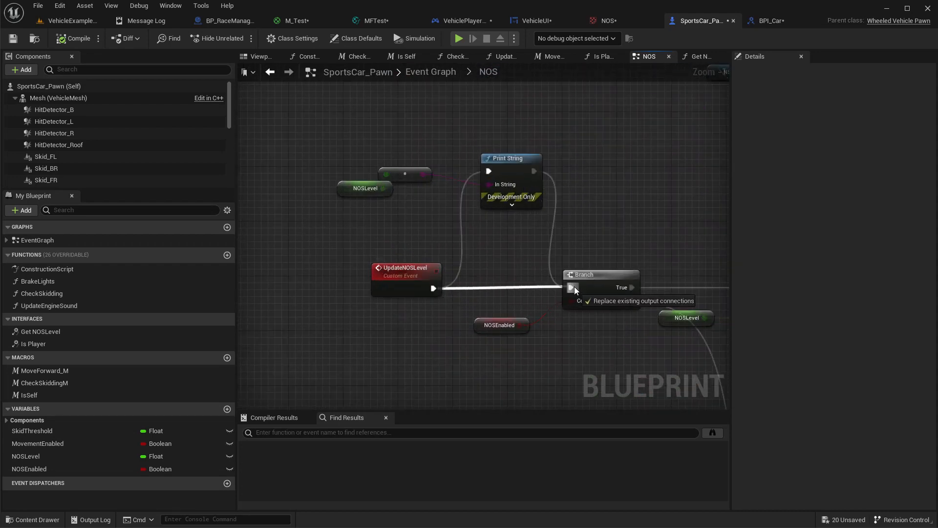
pyautogui.click(74, 38)
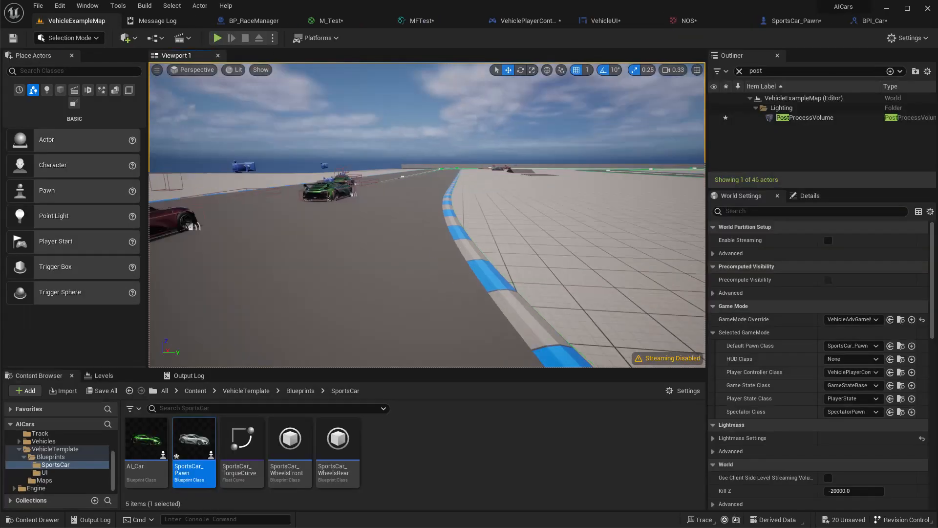
# Step: Play the level and drive the sports car forward while watching the NOS bar
pyautogui.click(218, 37)
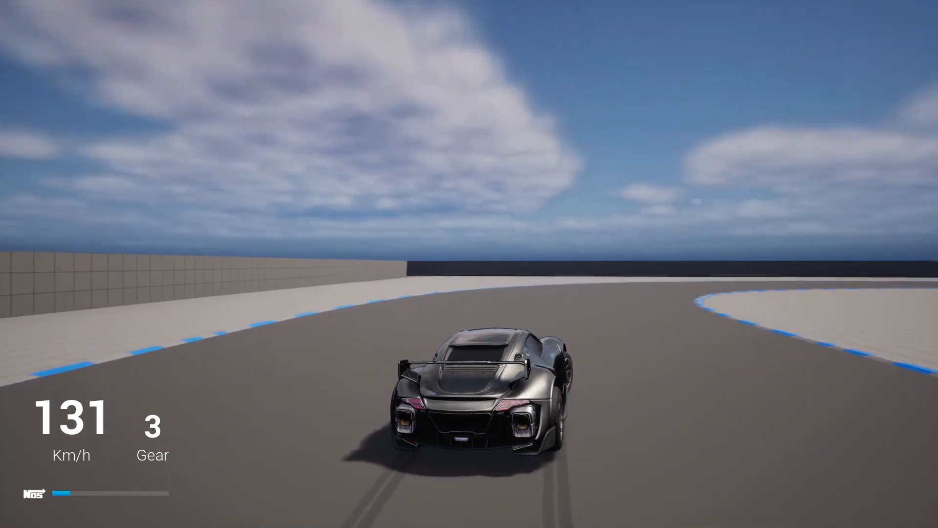
pyautogui.press('w')
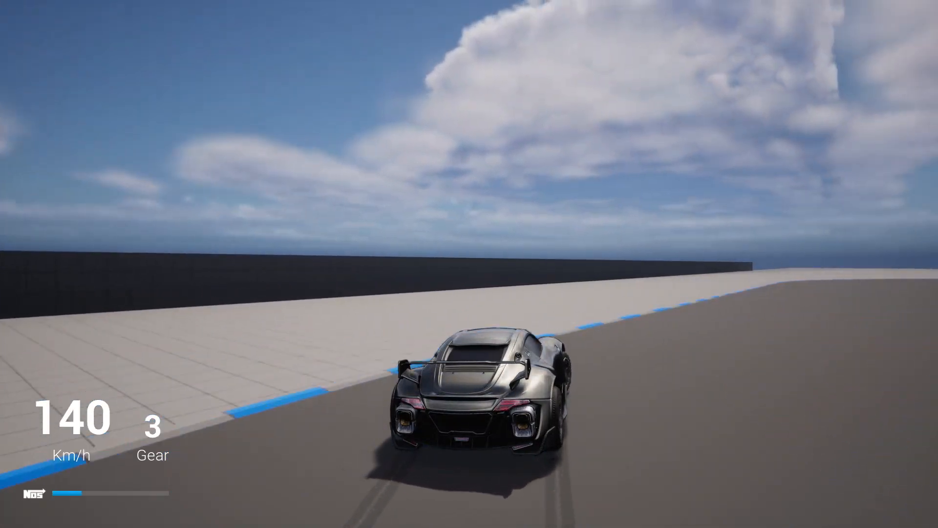
pyautogui.press('w')
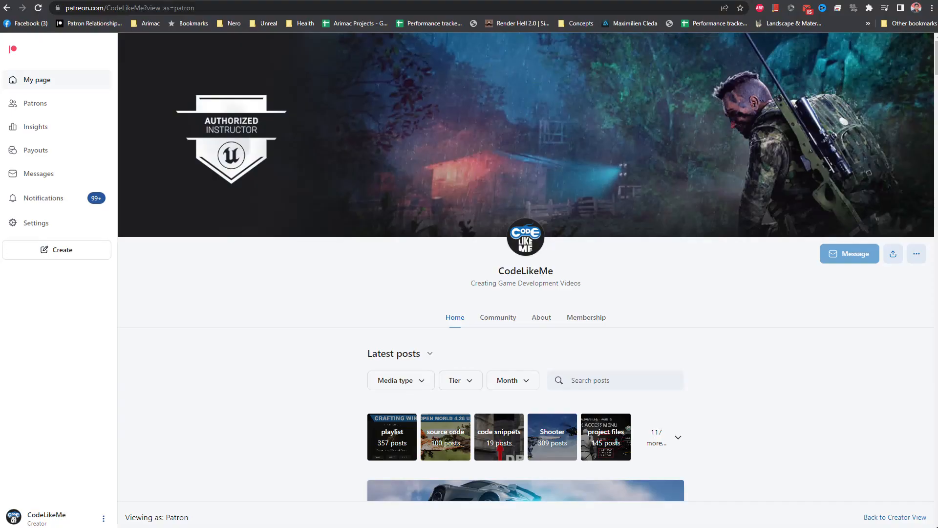
pyautogui.scroll(-3)
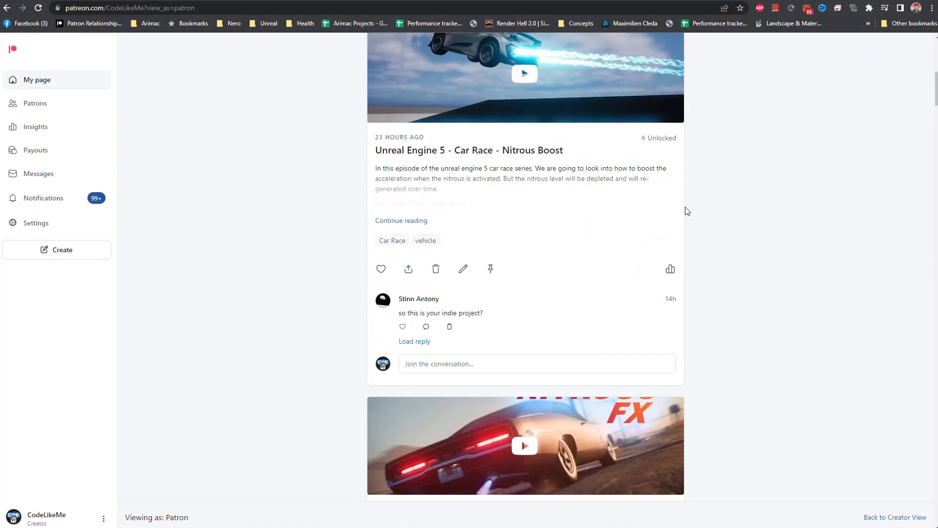
pyautogui.scroll(-3)
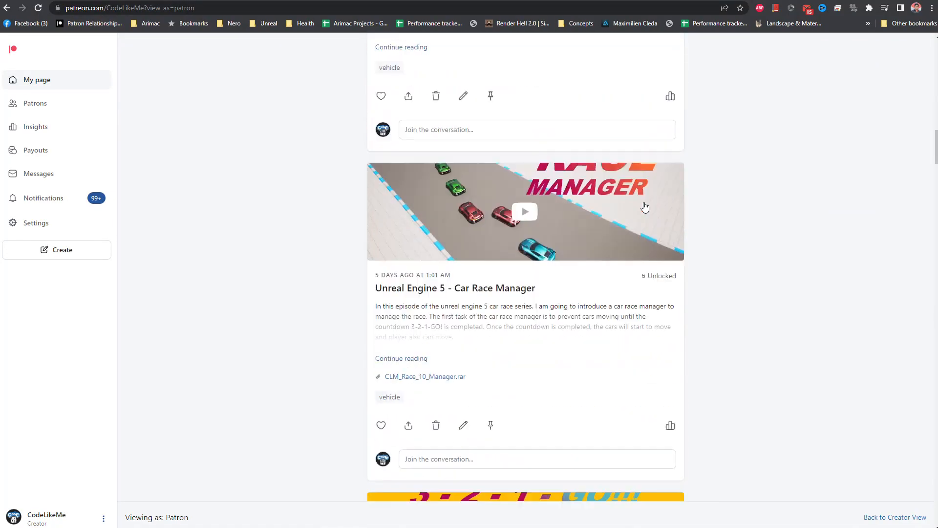
pyautogui.scroll(-3)
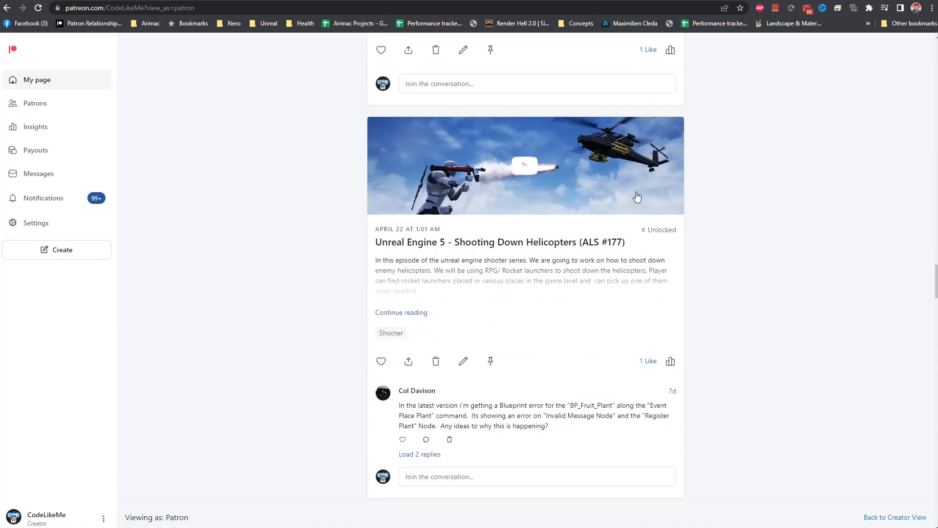
pyautogui.scroll(-3)
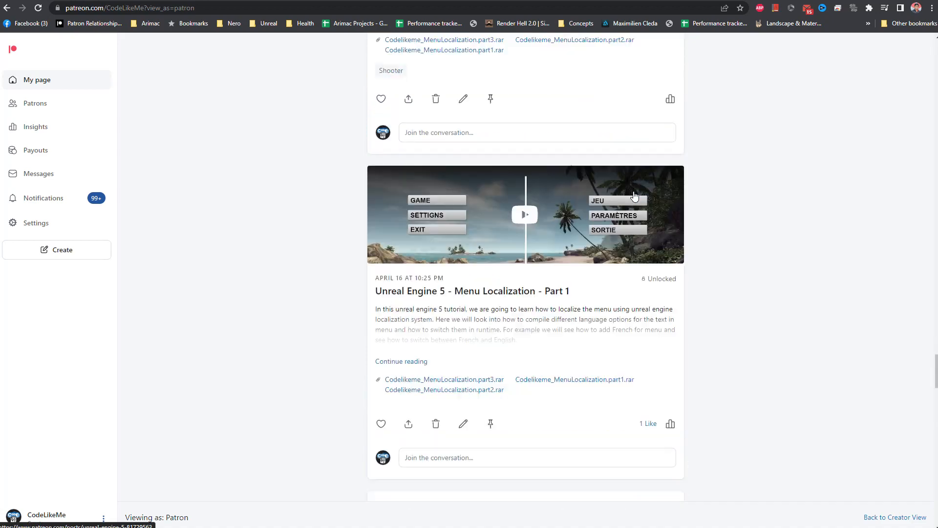
pyautogui.scroll(-3)
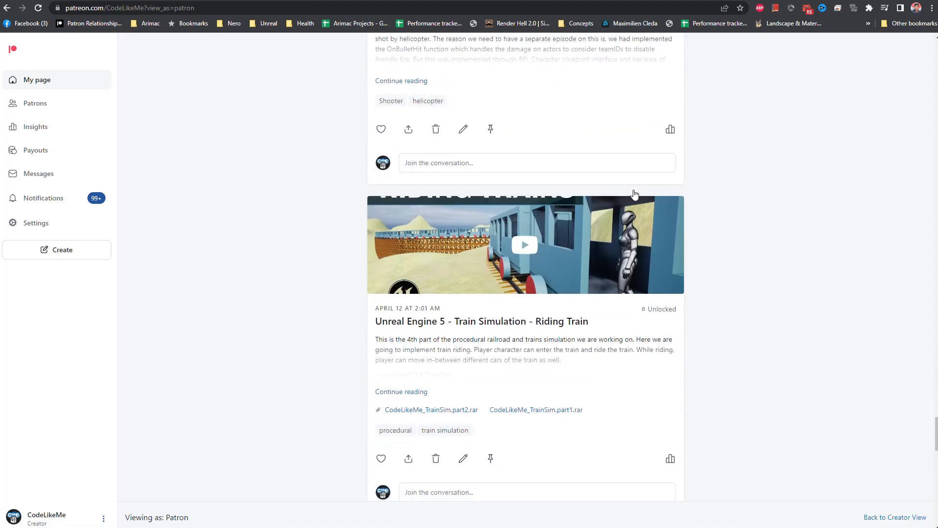
pyautogui.scroll(-3)
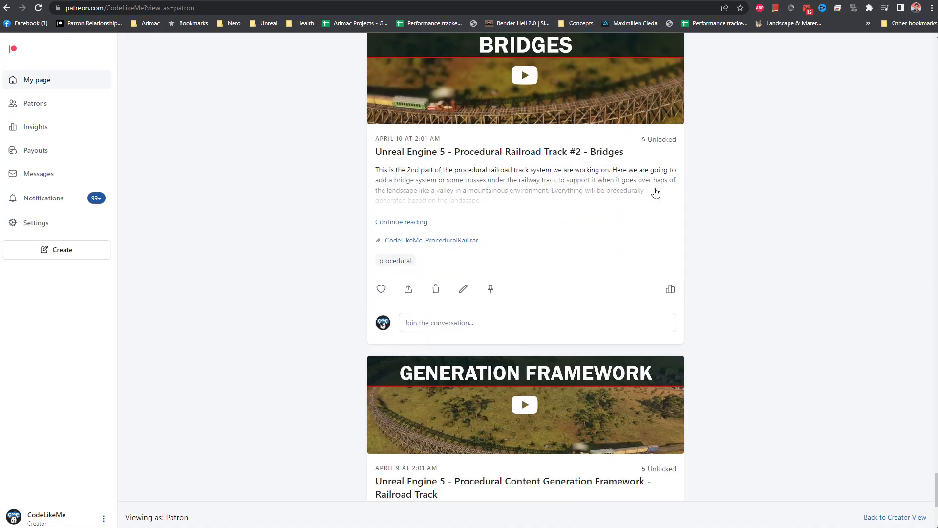
pyautogui.scroll(-3)
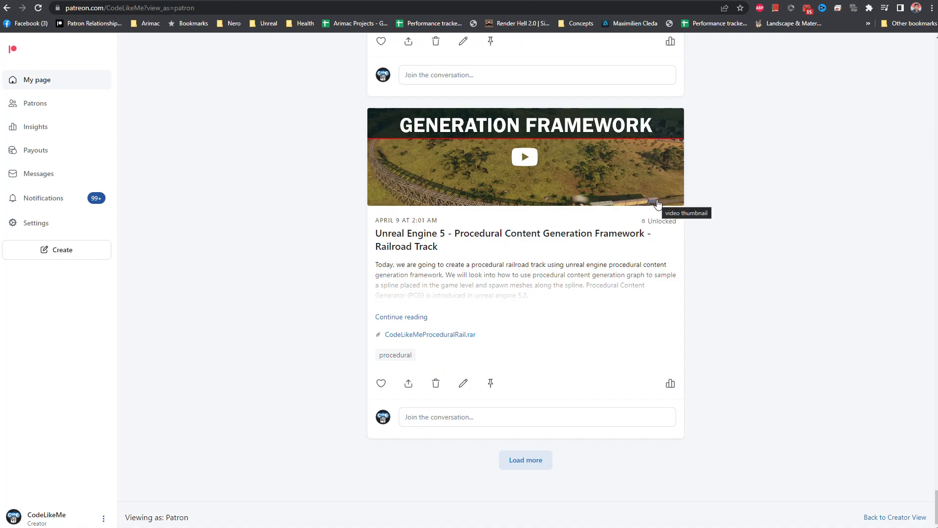